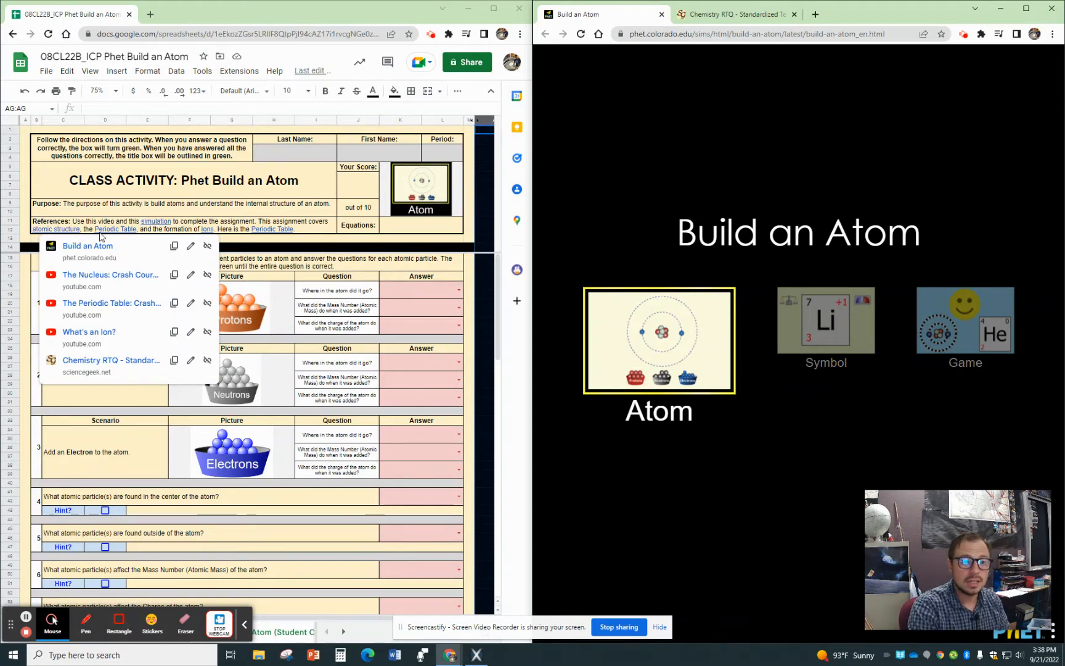
- Dismiss the linked resources list so the Build an Atom worksheet is fully visible
left_click(733, 14)
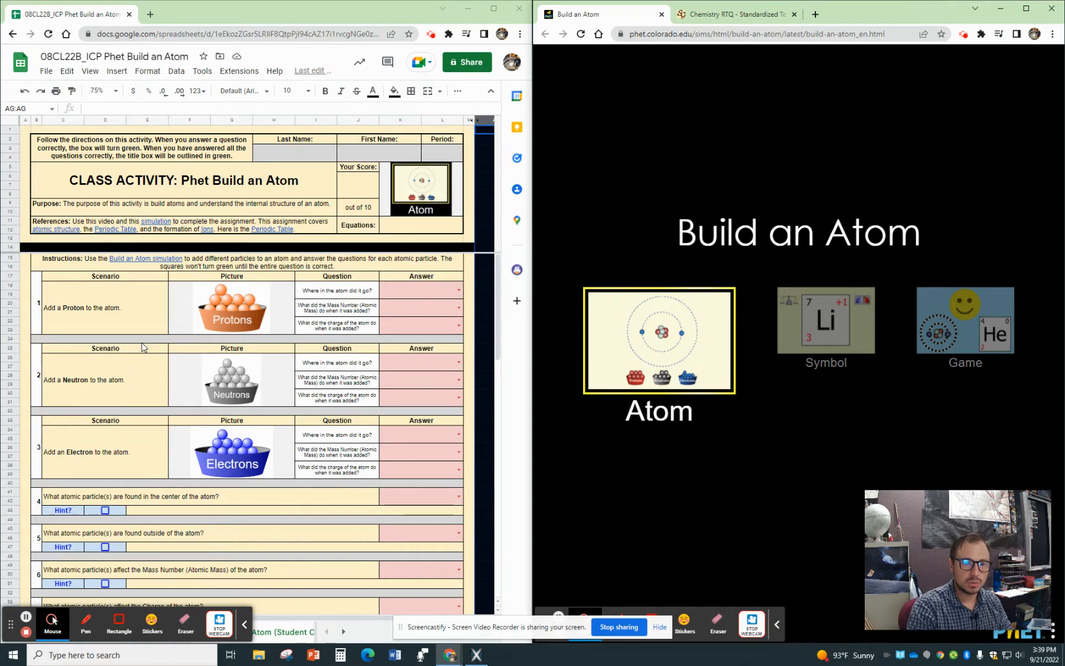
mouse_move(351, 293)
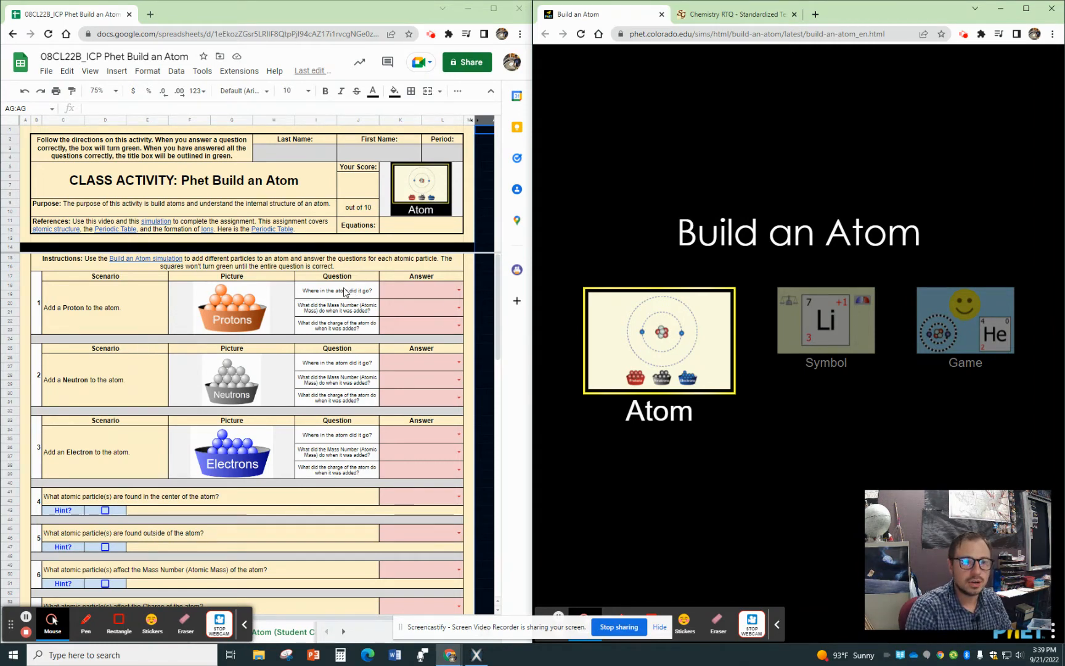
mouse_move(704, 326)
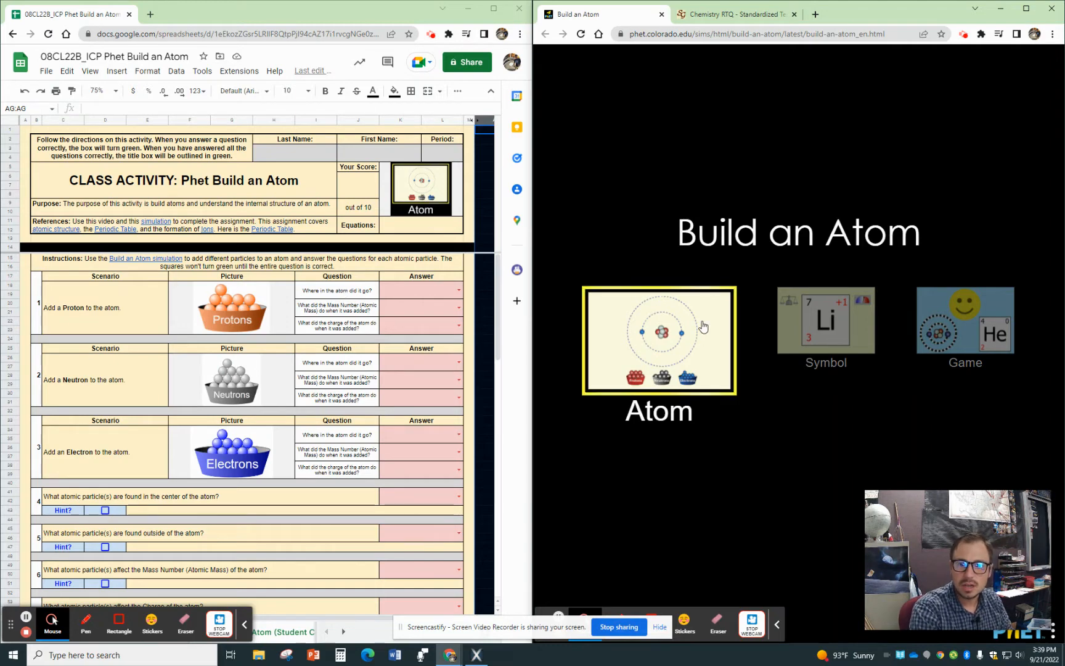
- On the Atom screen show Stable/Unstable and Net Charge, then place a proton in the nucleus
left_click(657, 342)
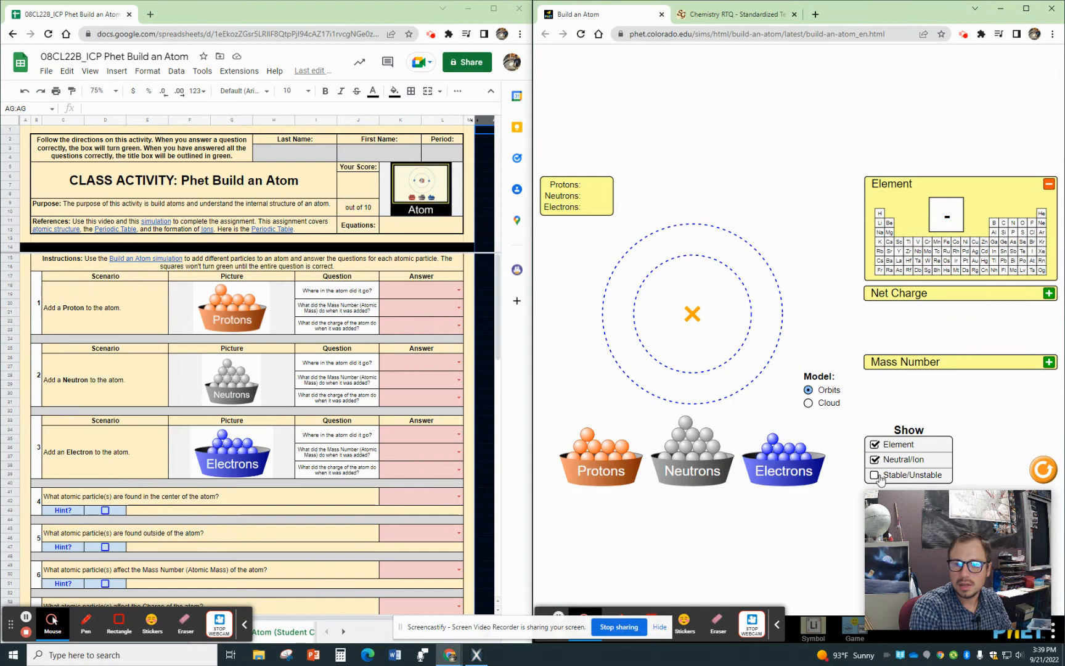
left_click(875, 474)
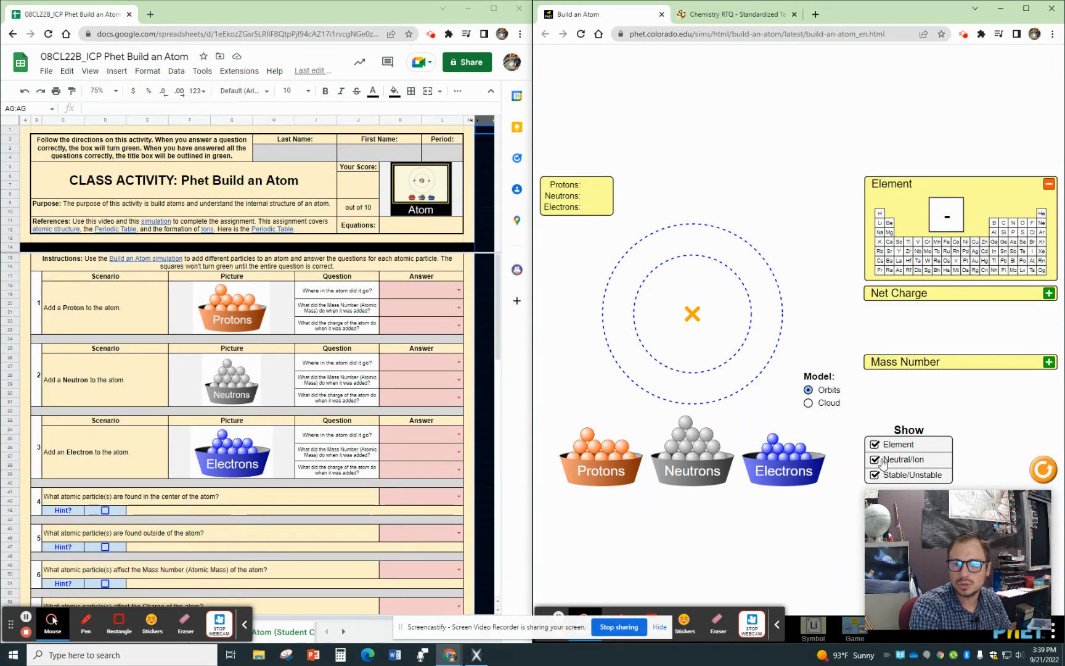
mouse_move(858, 449)
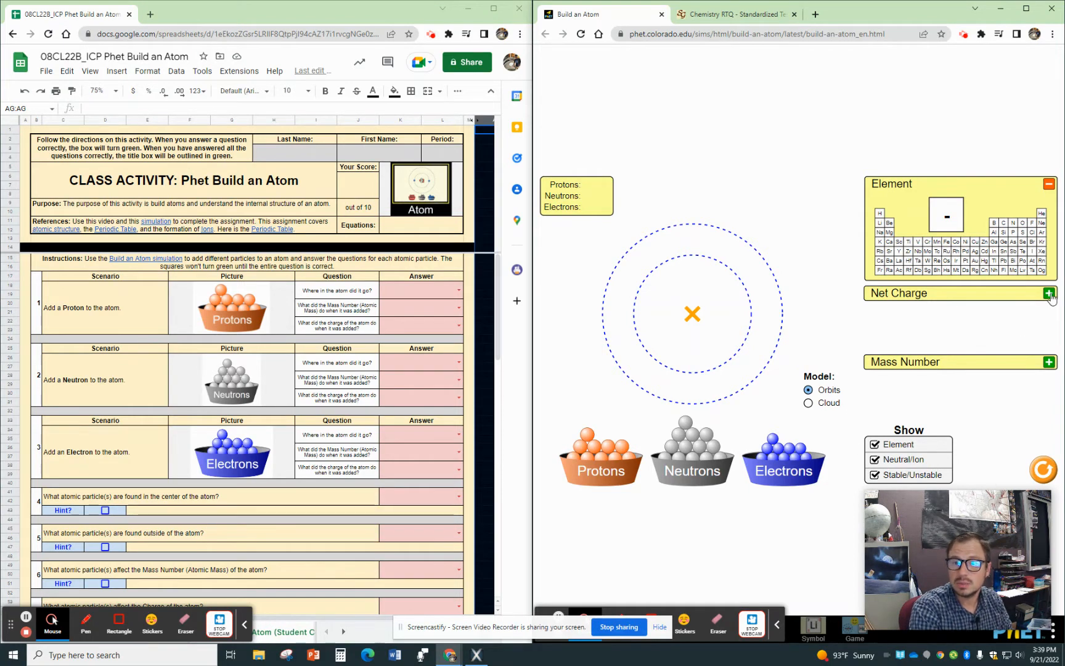
left_click(1050, 293)
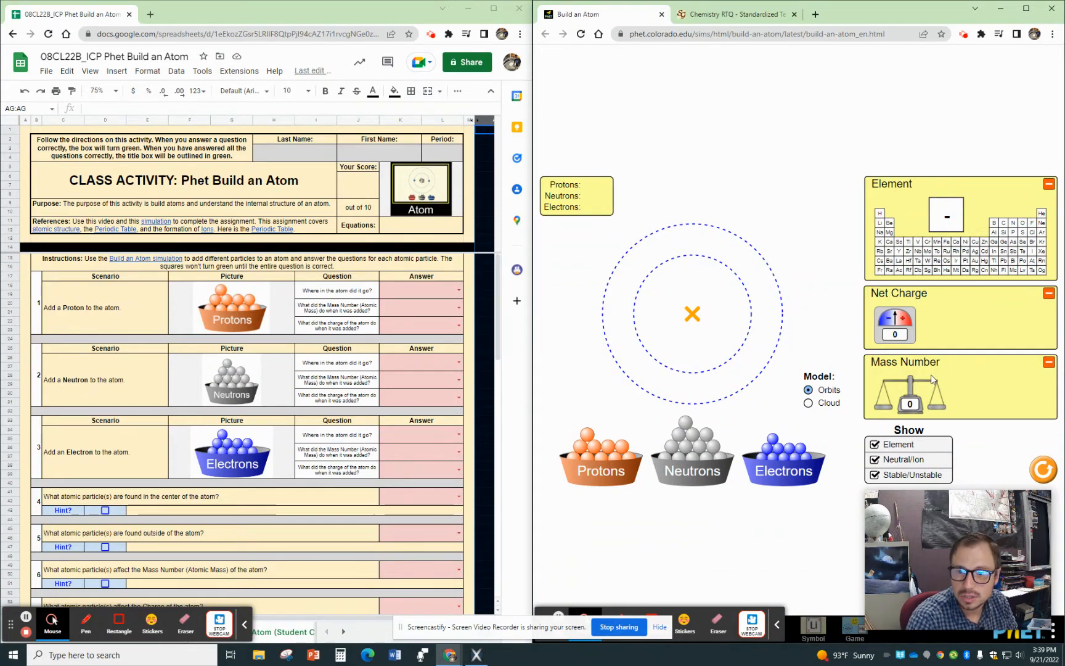
mouse_move(900, 363)
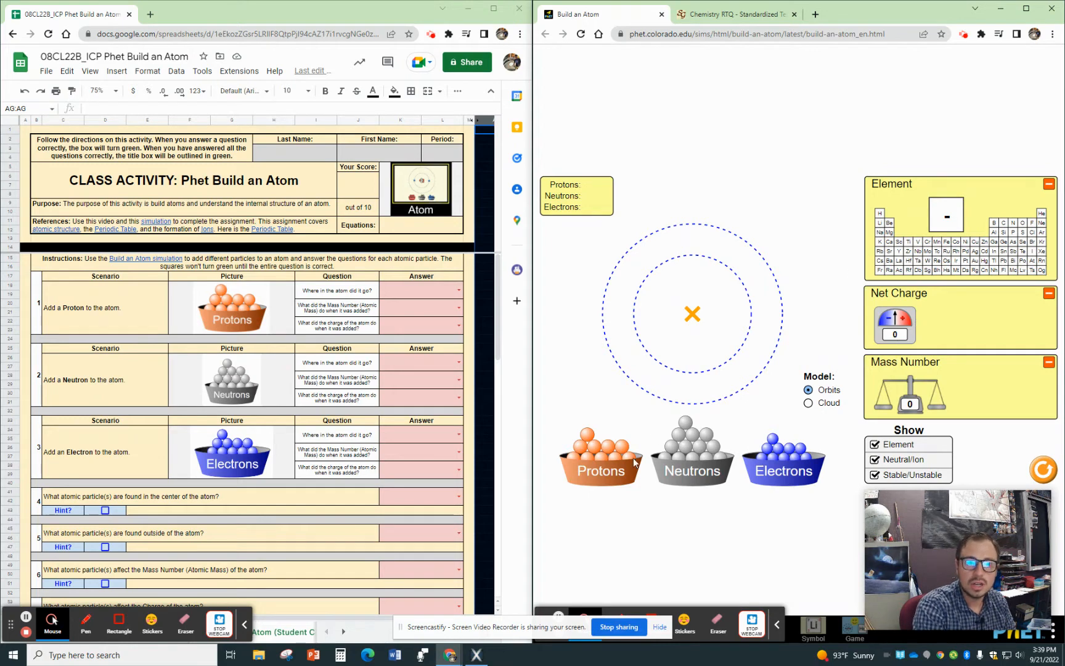
left_click_drag(601, 451, 691, 314)
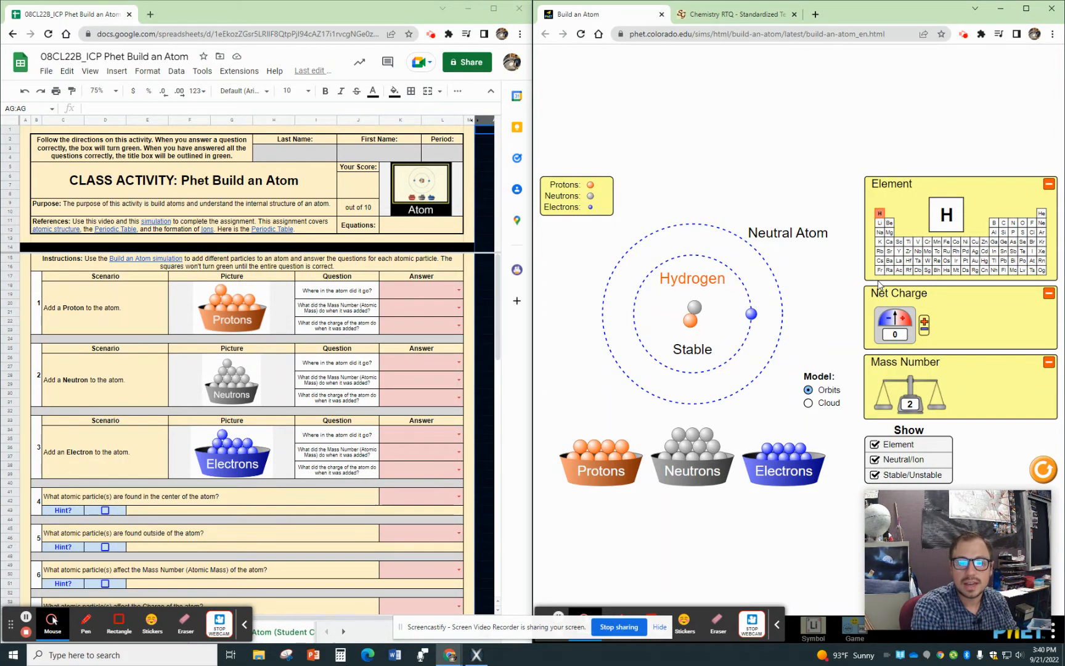
mouse_move(628, 378)
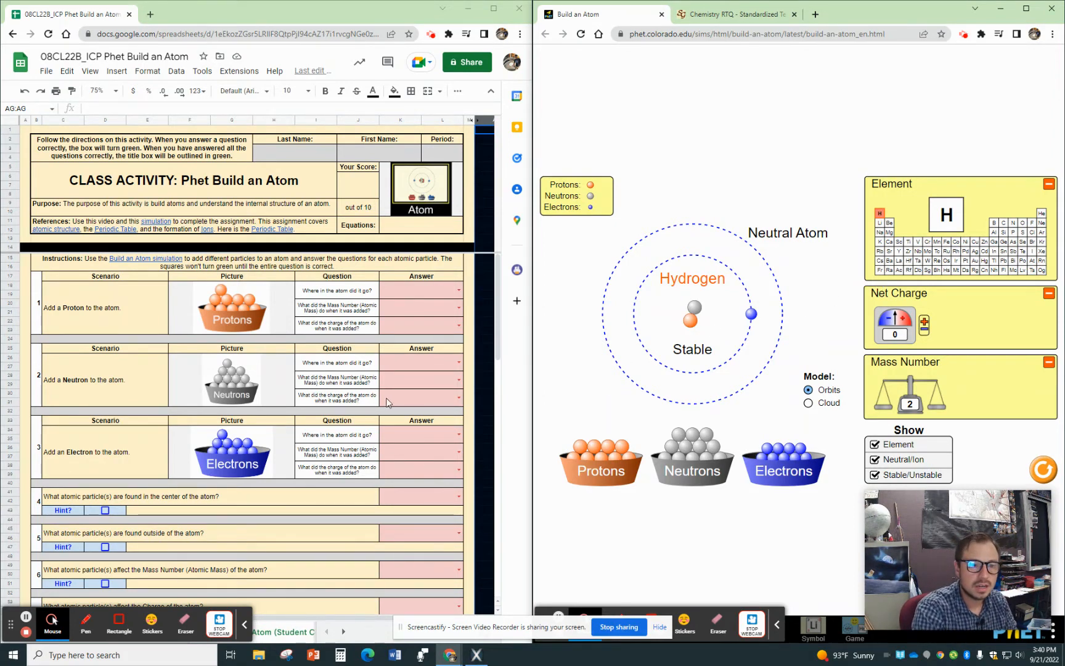
scroll("down", 3)
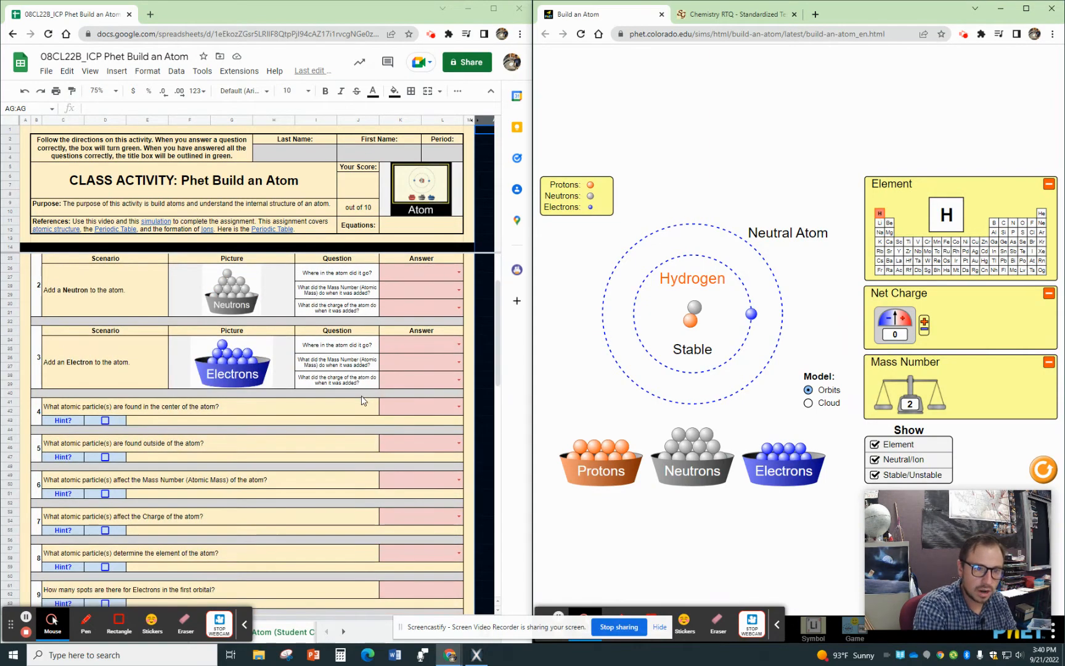
scroll("down", 3)
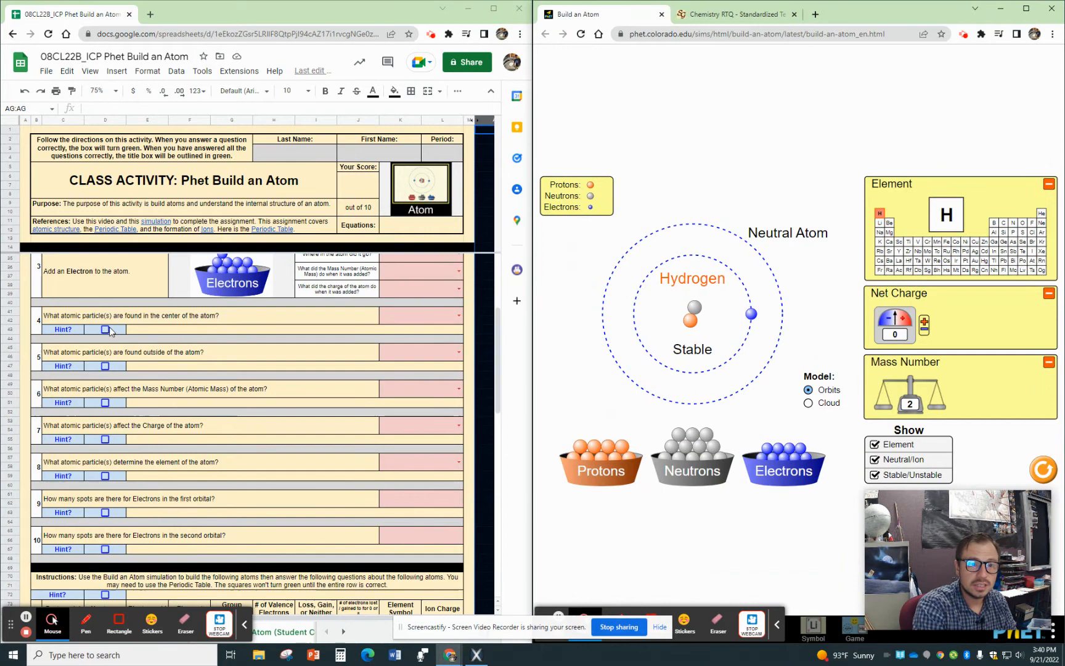
left_click(104, 329)
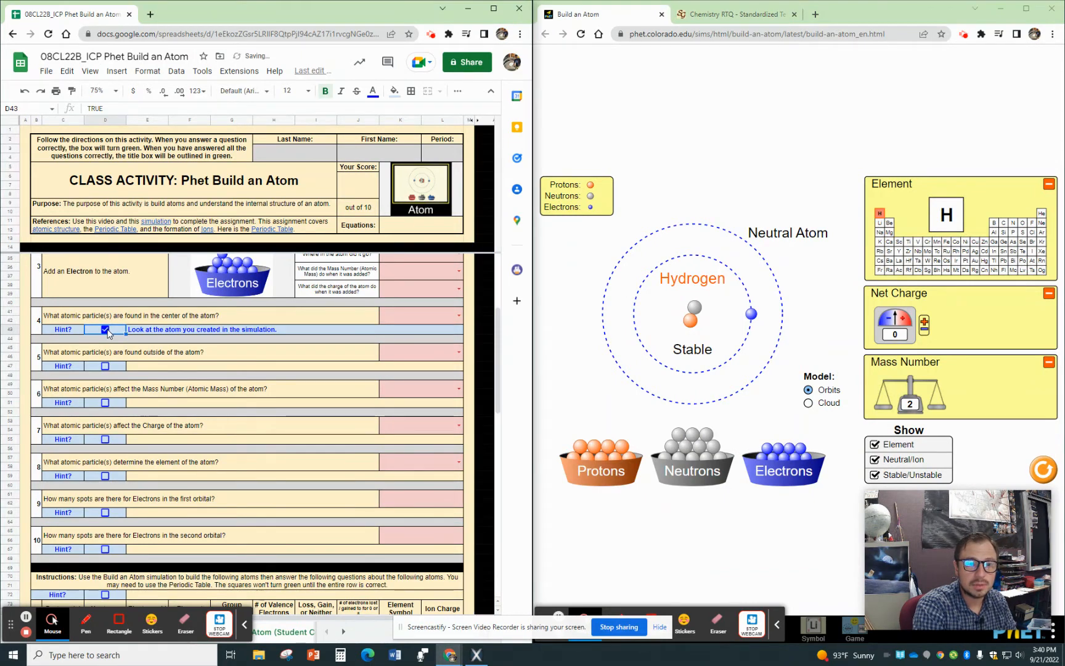
left_click(105, 329)
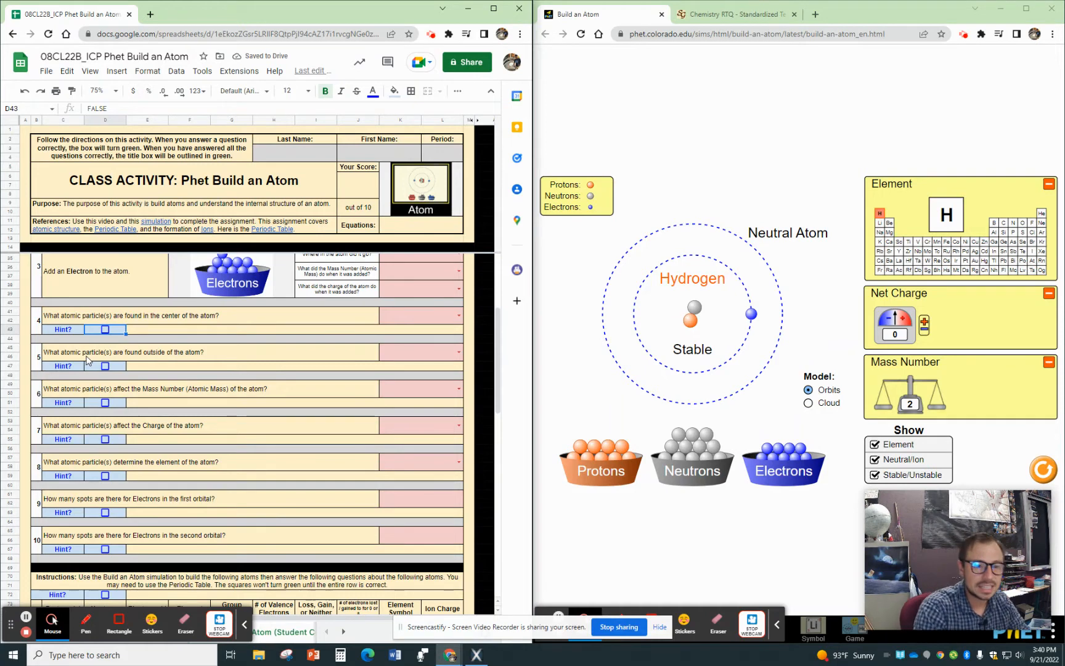
left_click(105, 511)
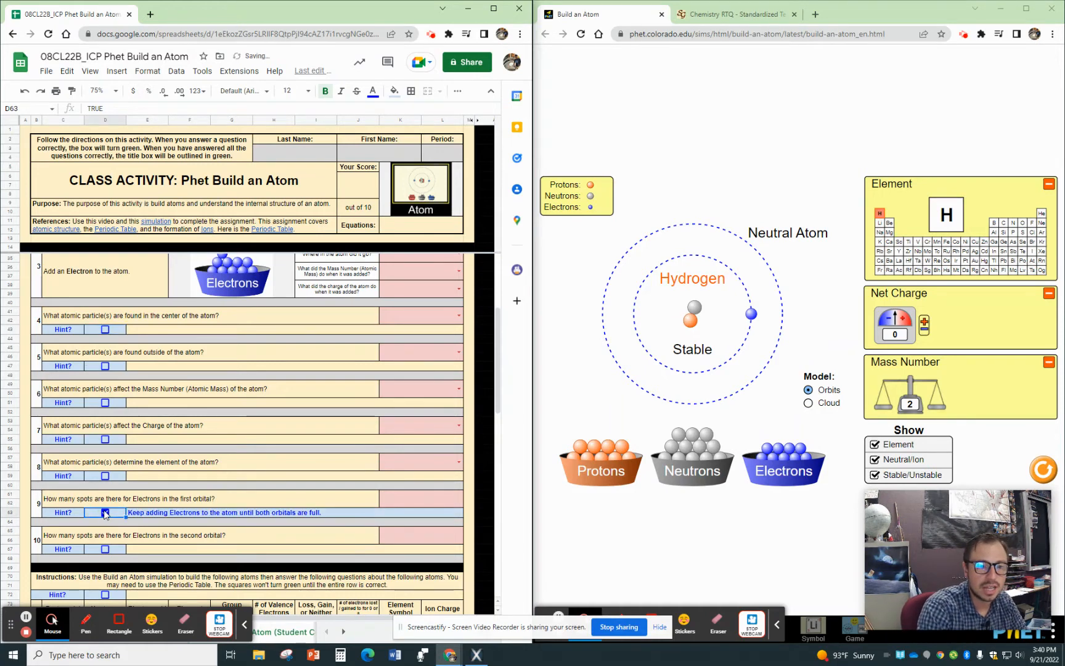
left_click(105, 512)
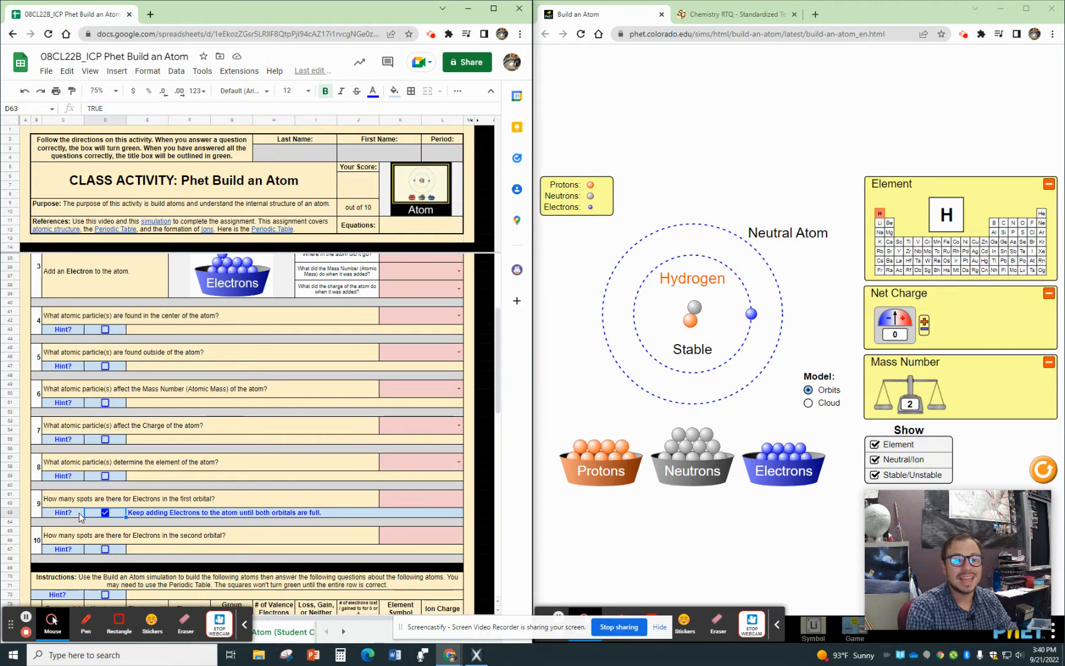
left_click(105, 511)
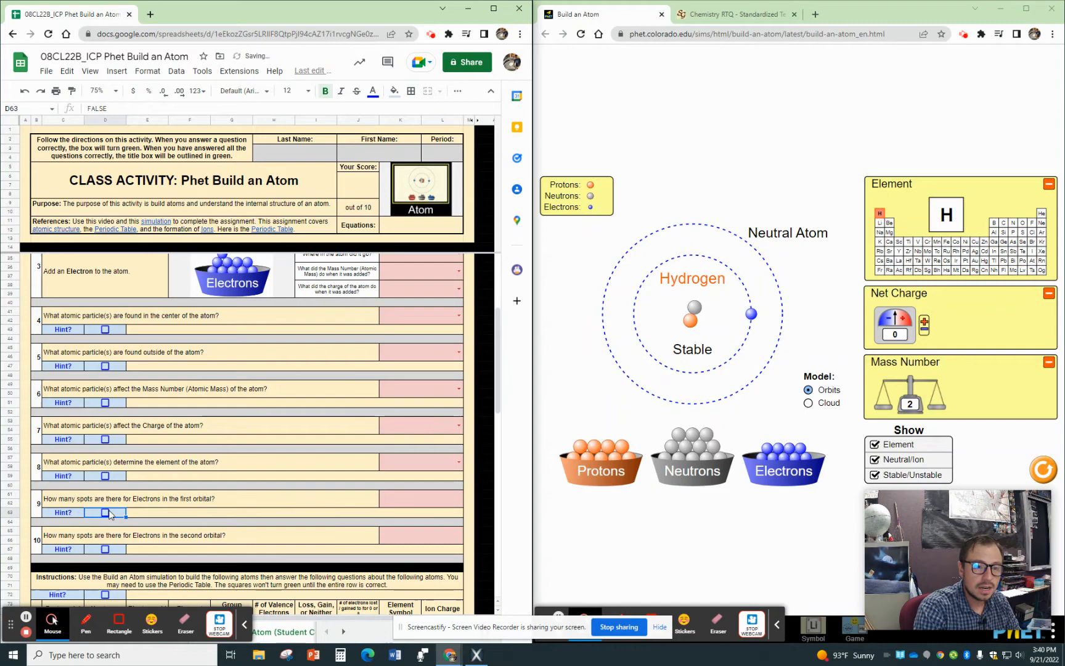
- Scroll the worksheet down to the atom-building table for questions 11–15
scroll("down", 3)
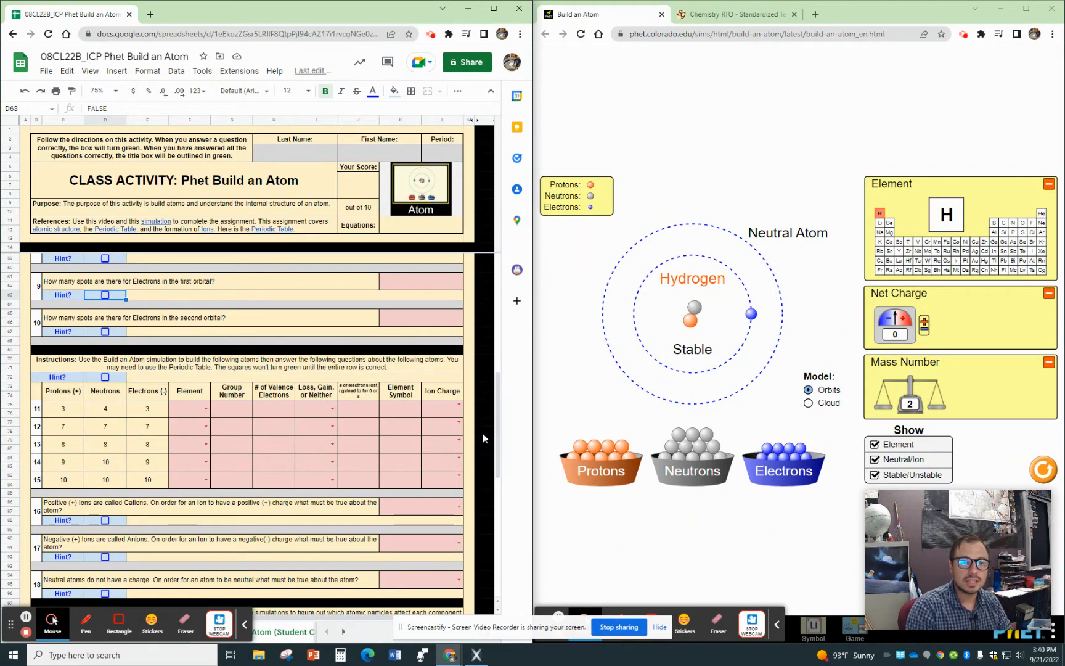
mouse_move(631, 383)
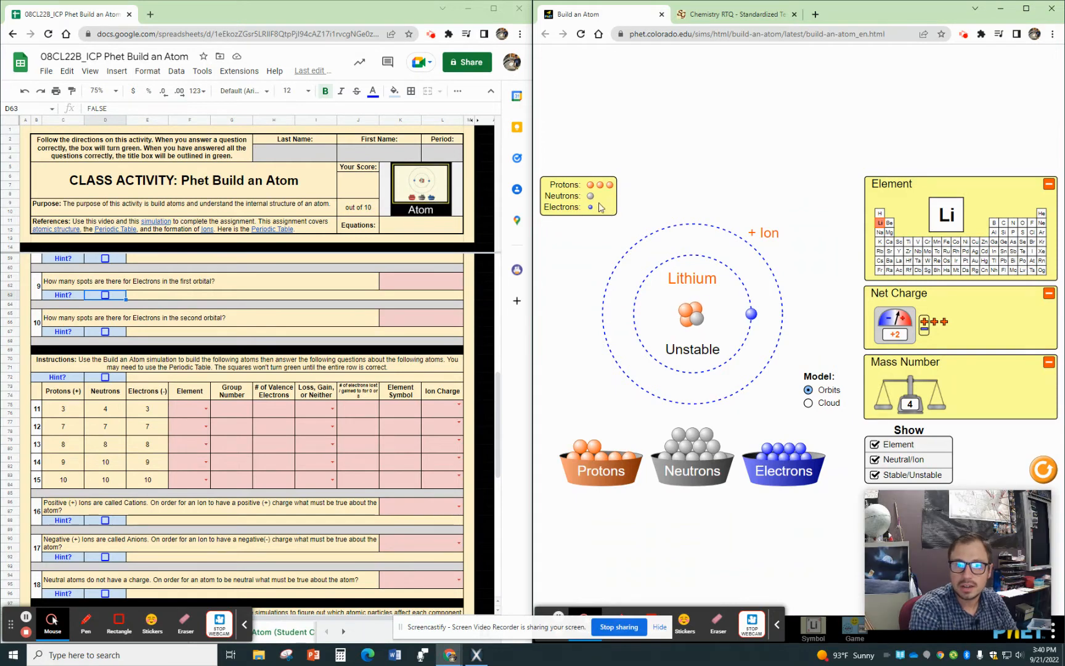
mouse_move(697, 387)
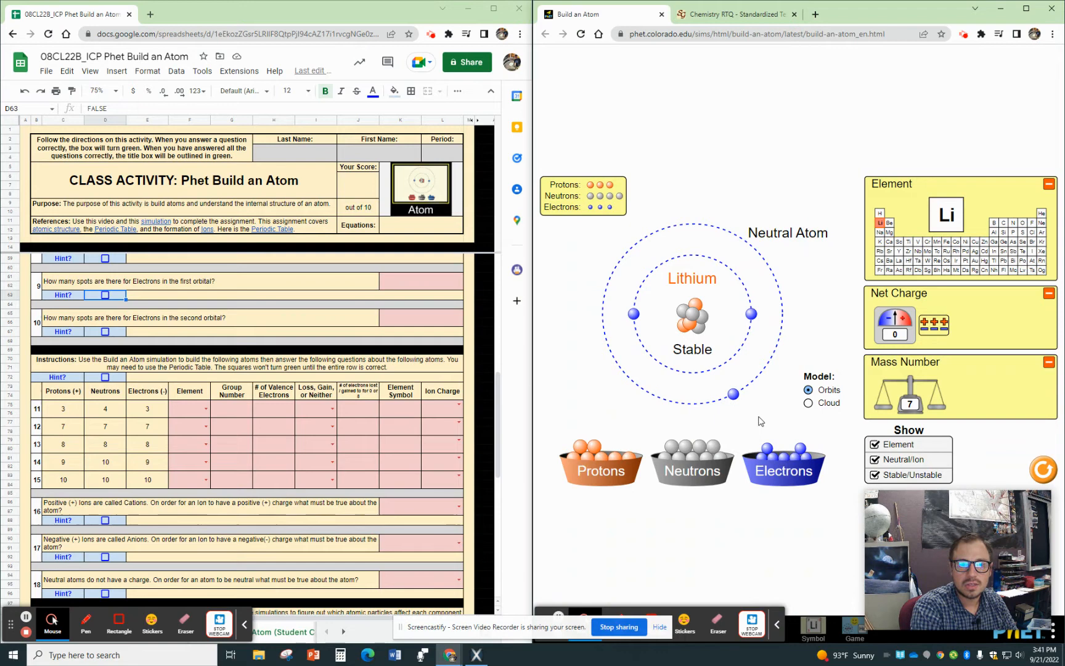
mouse_move(709, 352)
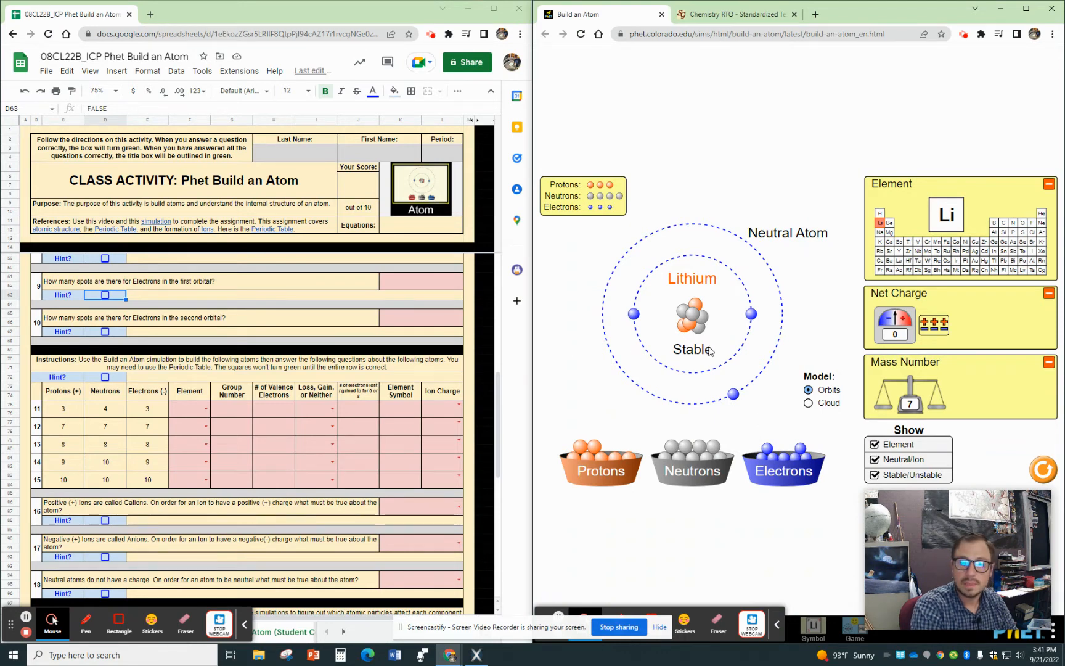
mouse_move(643, 297)
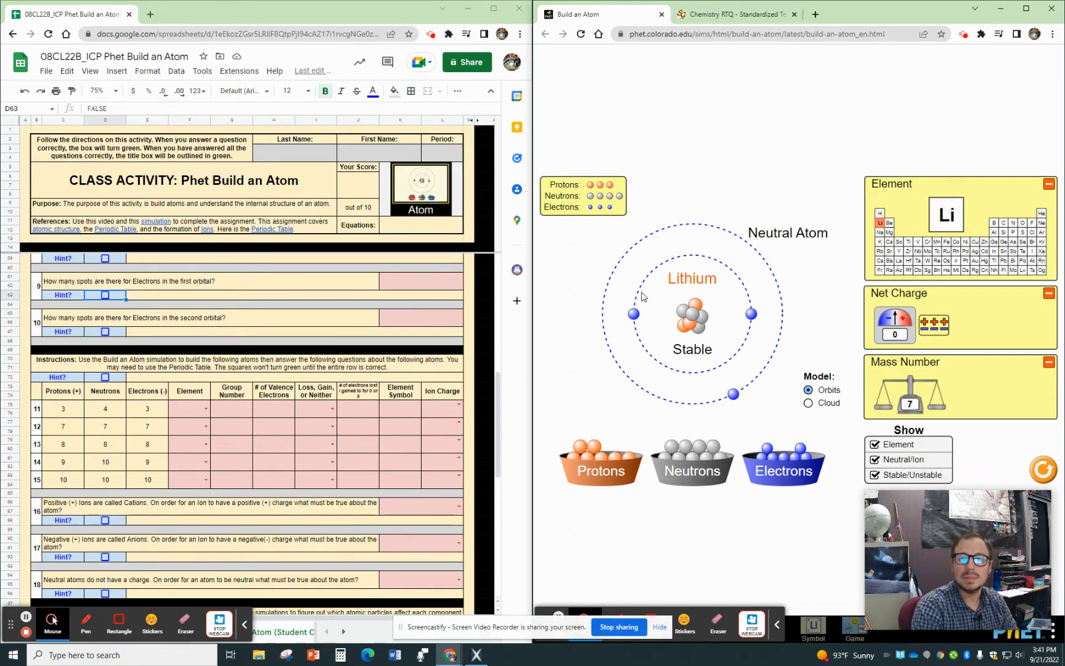
mouse_move(968, 222)
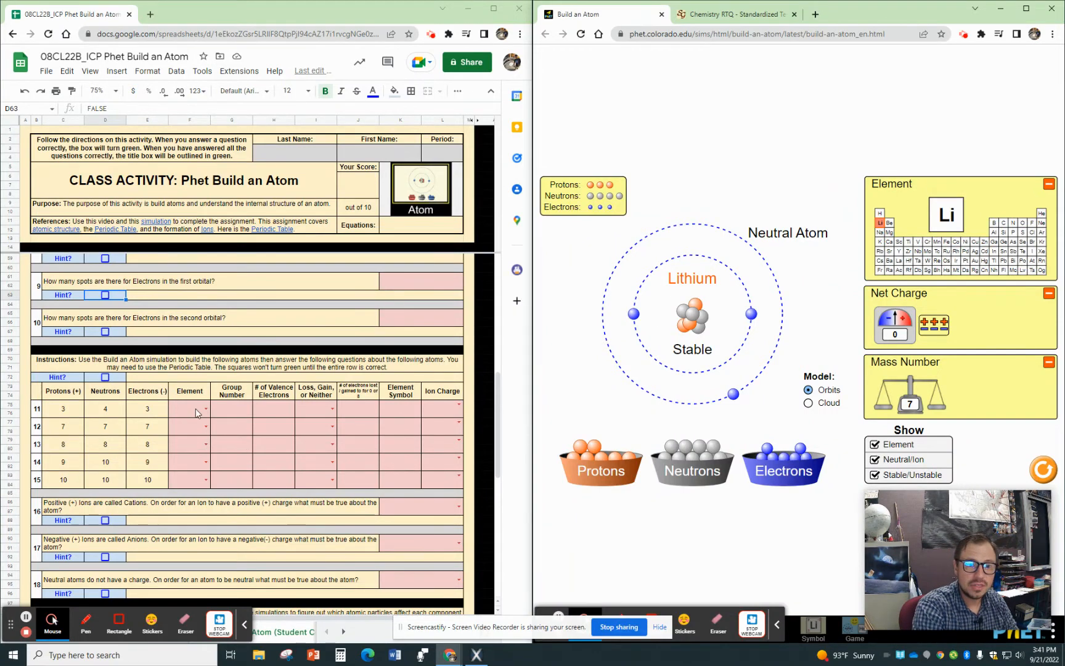
- Answer Lithium with group number 1 for question 11, checking the periodic table, and reveal the hint
left_click(190, 408)
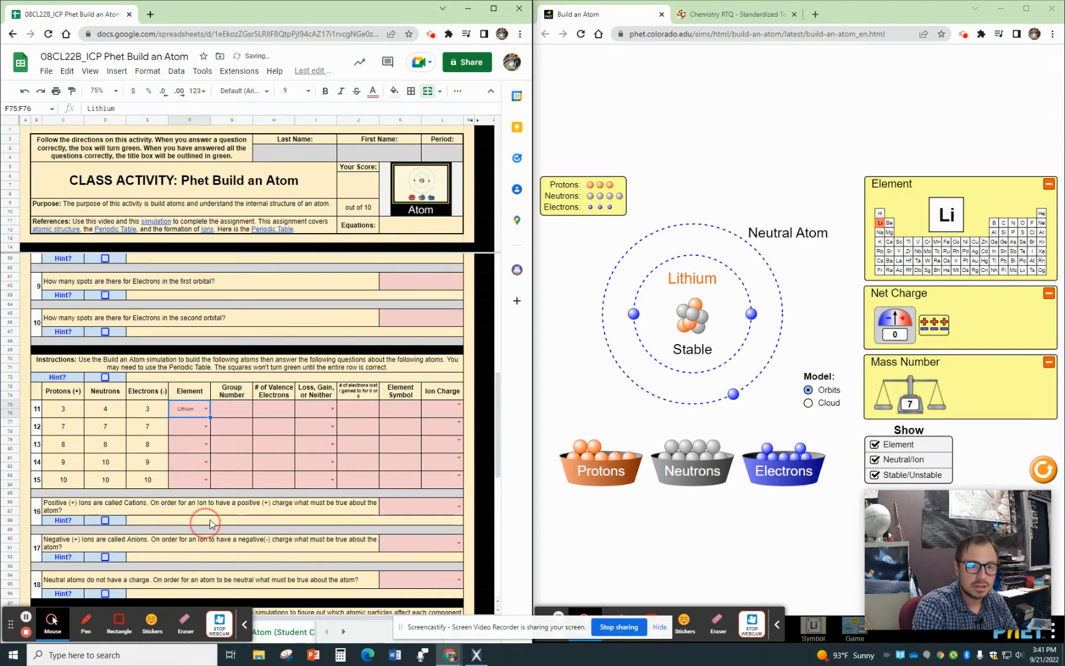
left_click(230, 408)
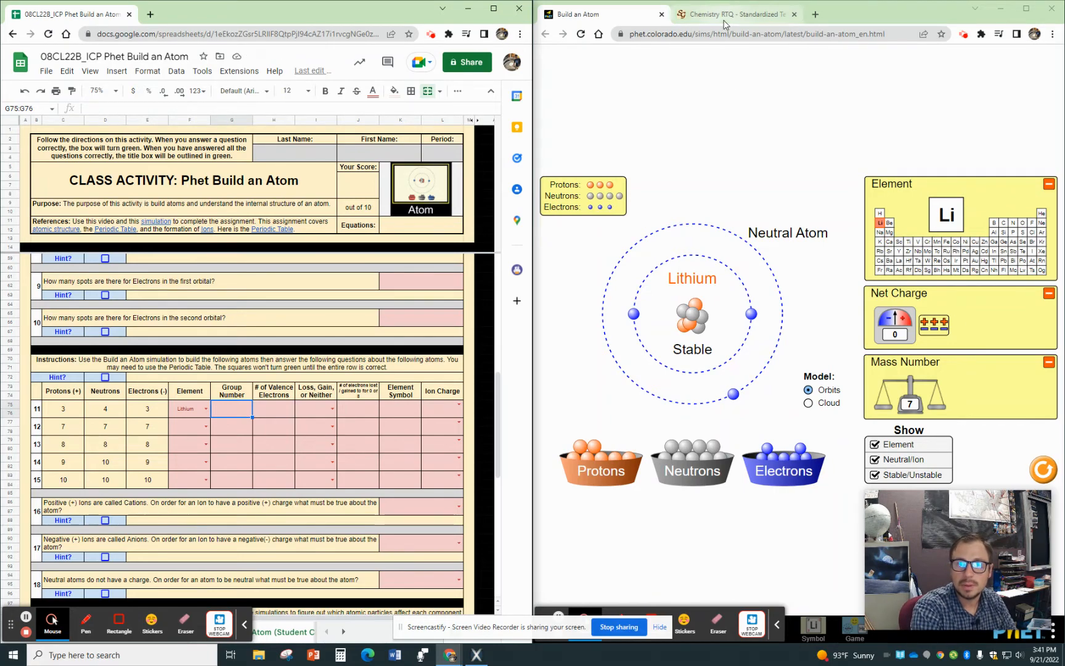
left_click(729, 13)
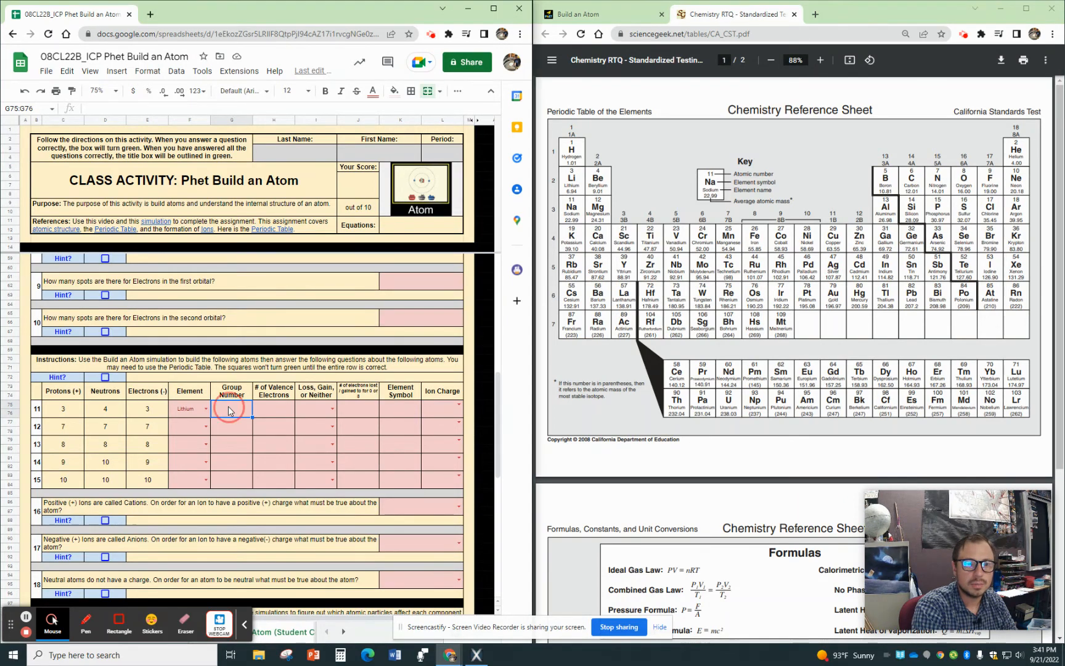
type("1")
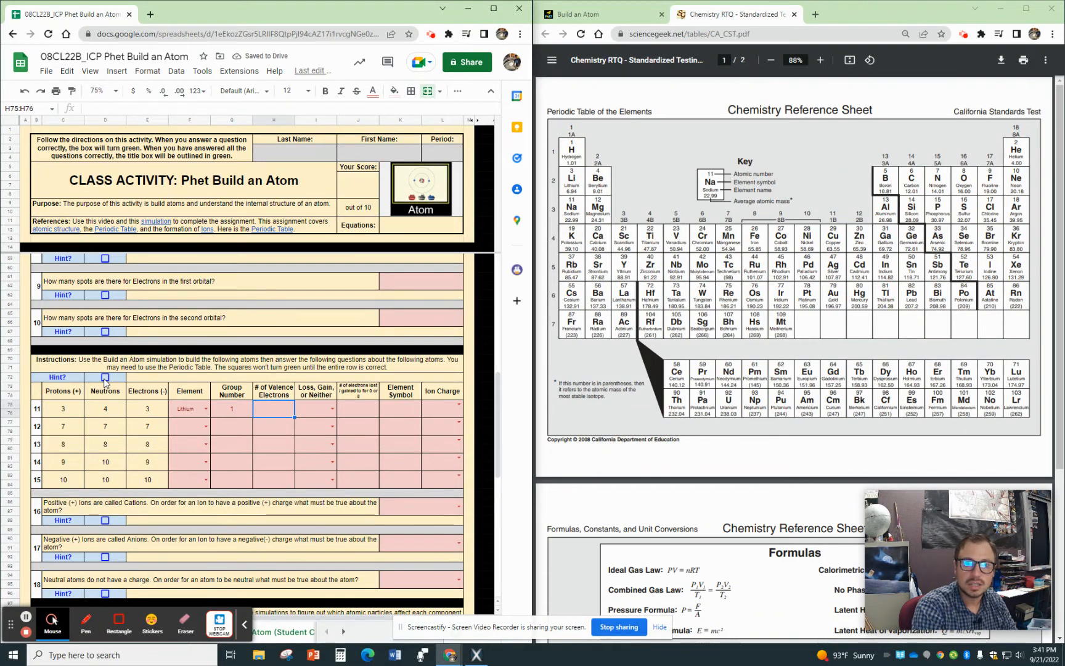
left_click(601, 14)
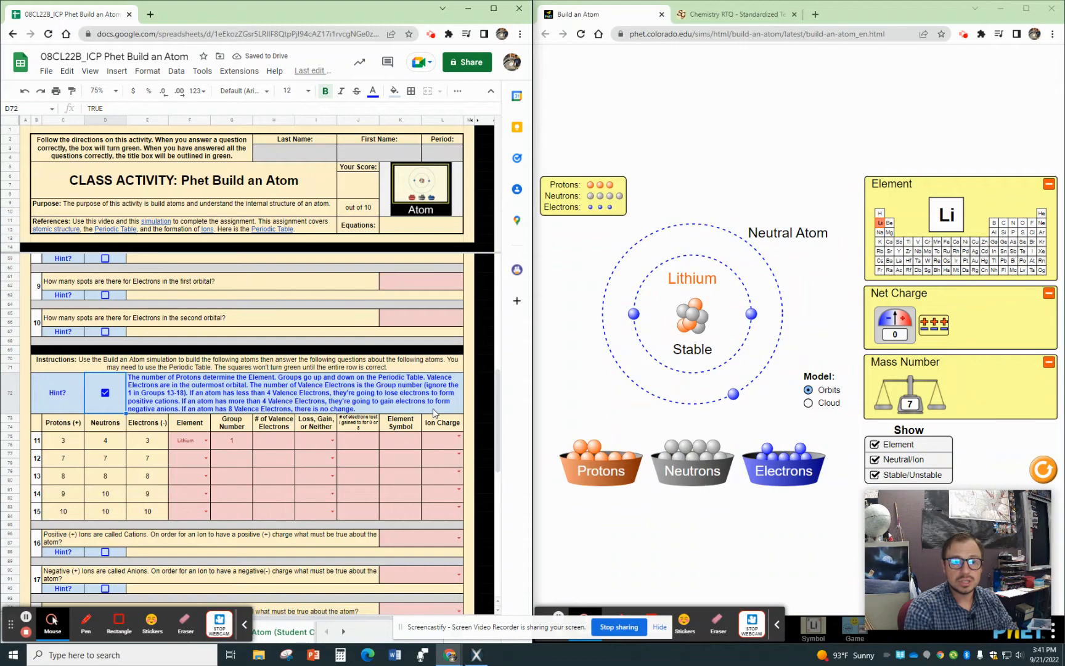
- Record 1 valence electron, Loses, and 1 electron lost for lithium in question 11
left_click(273, 440)
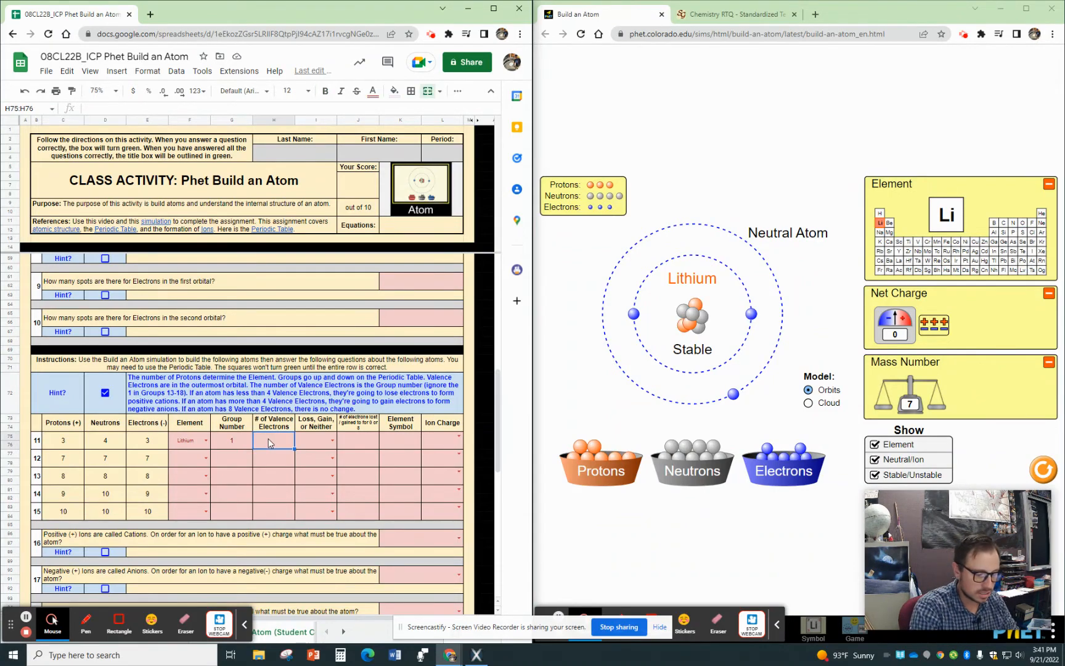
type("1")
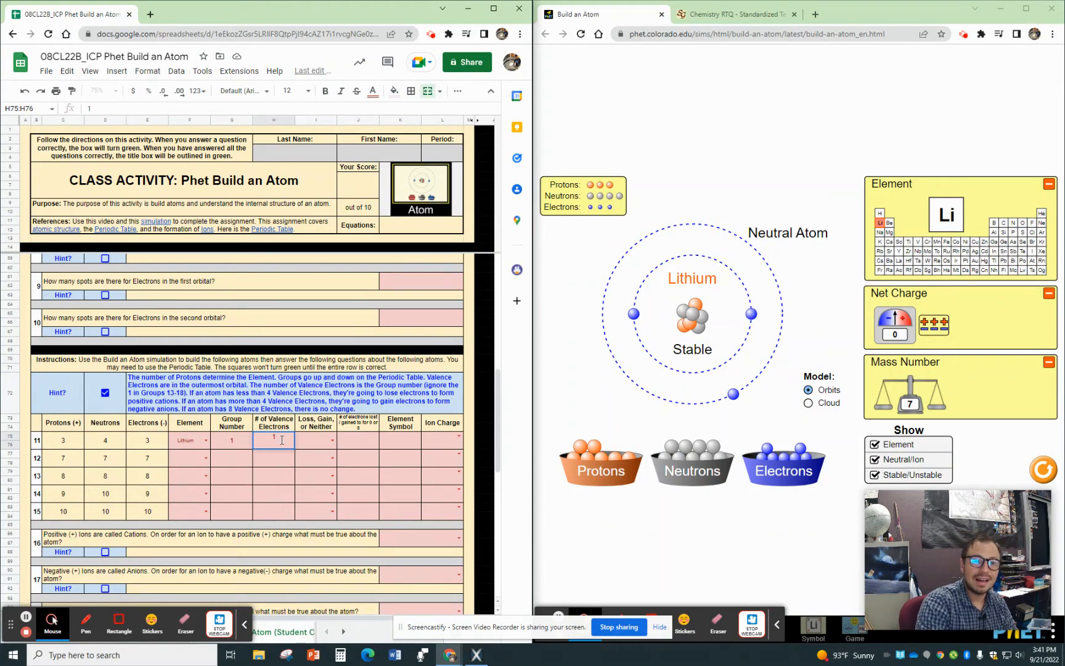
left_click(730, 13)
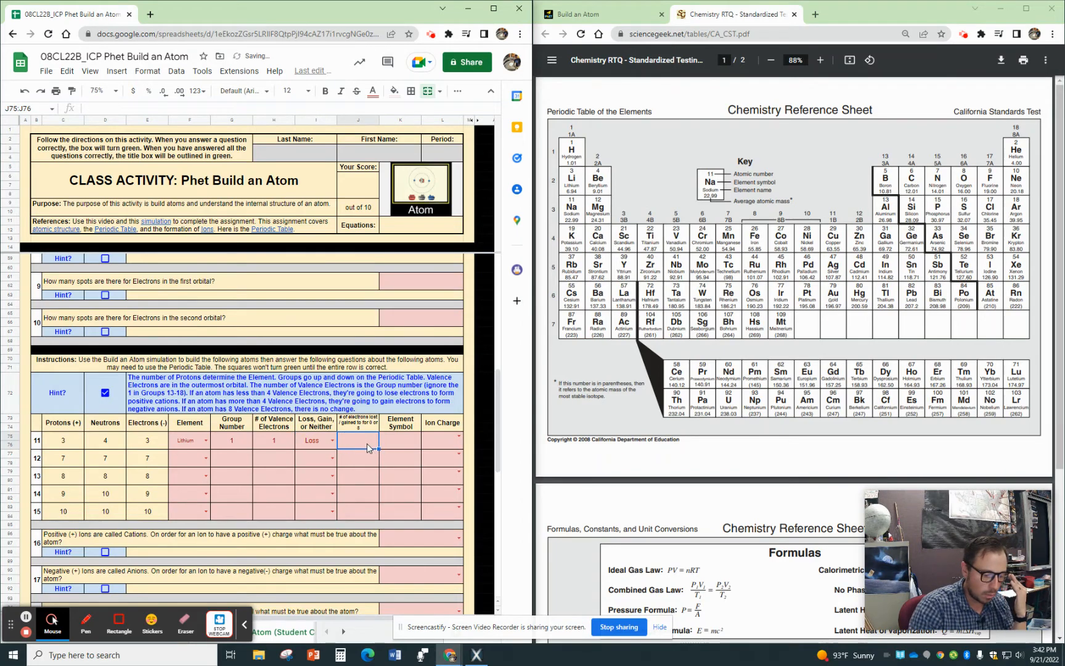
type("1")
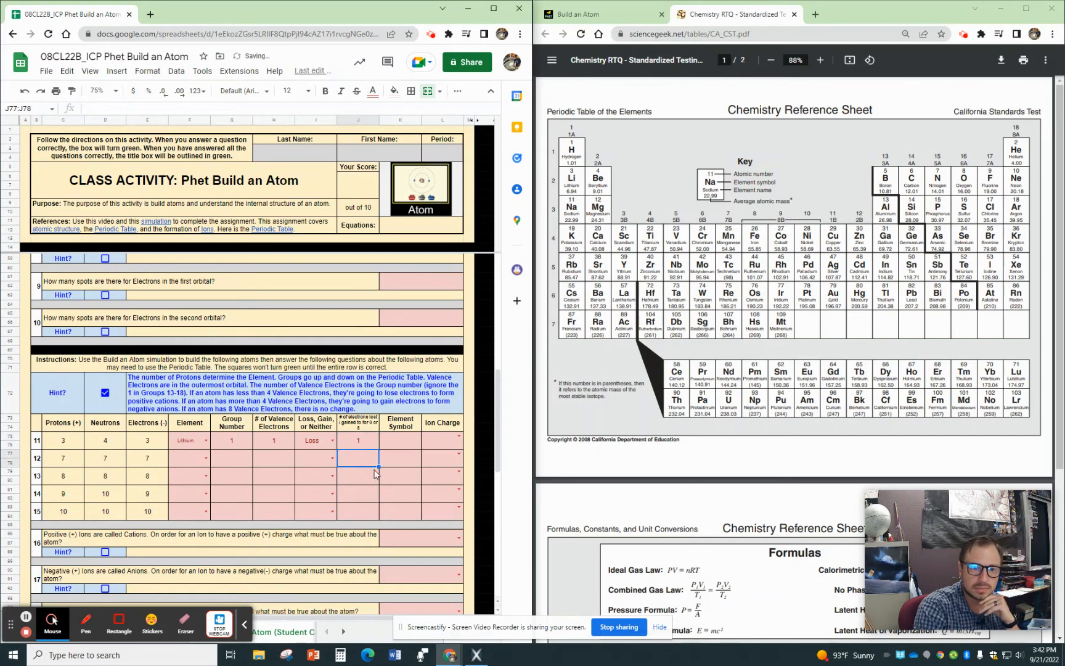
- Enter element symbol Li and ion charge 1+ for lithium, raising the score to 0.4
left_click(400, 422)
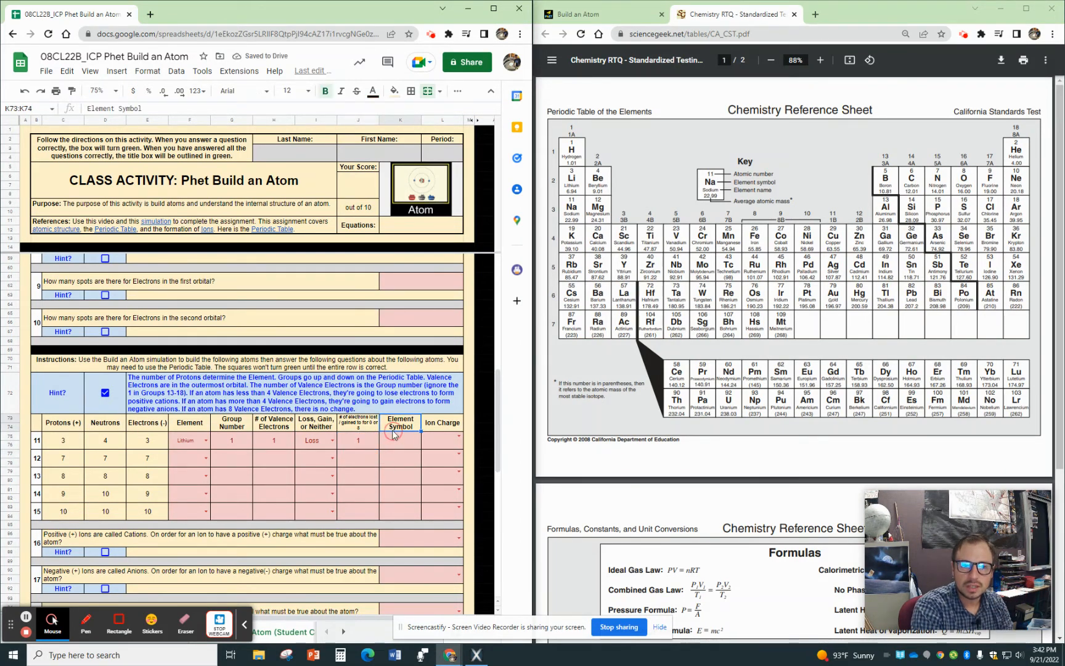
left_click(401, 440)
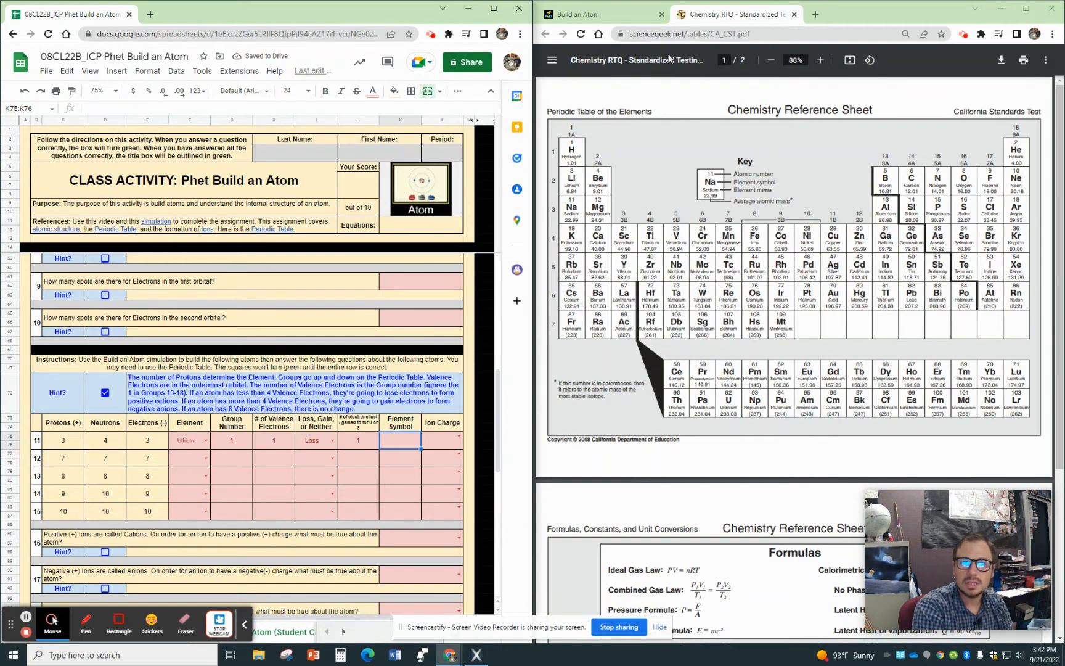
left_click(600, 14)
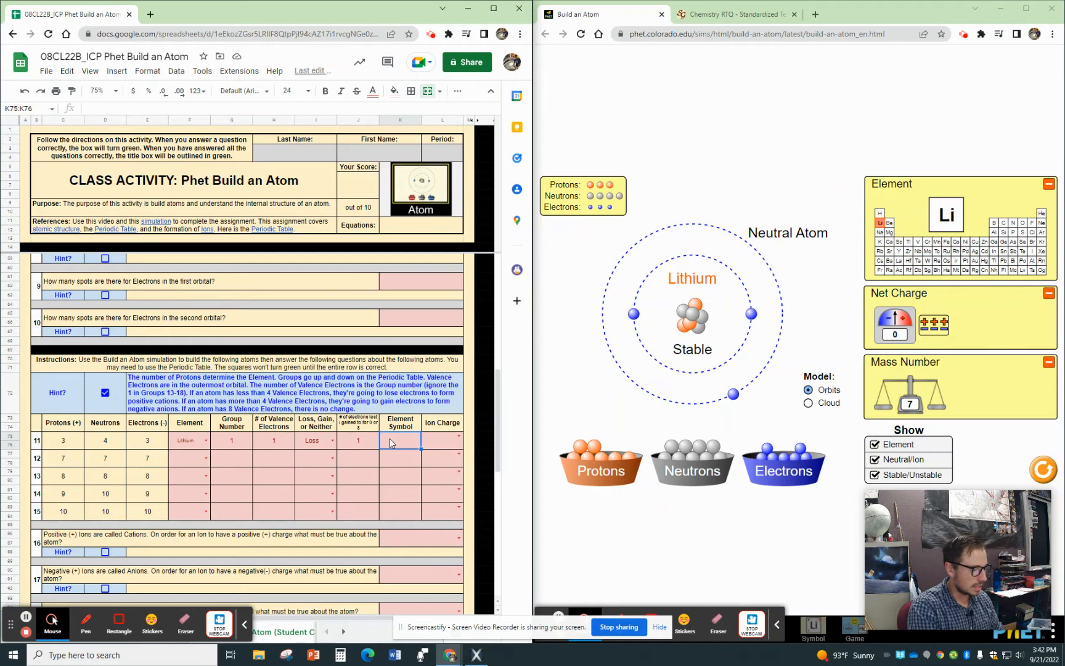
type("Li")
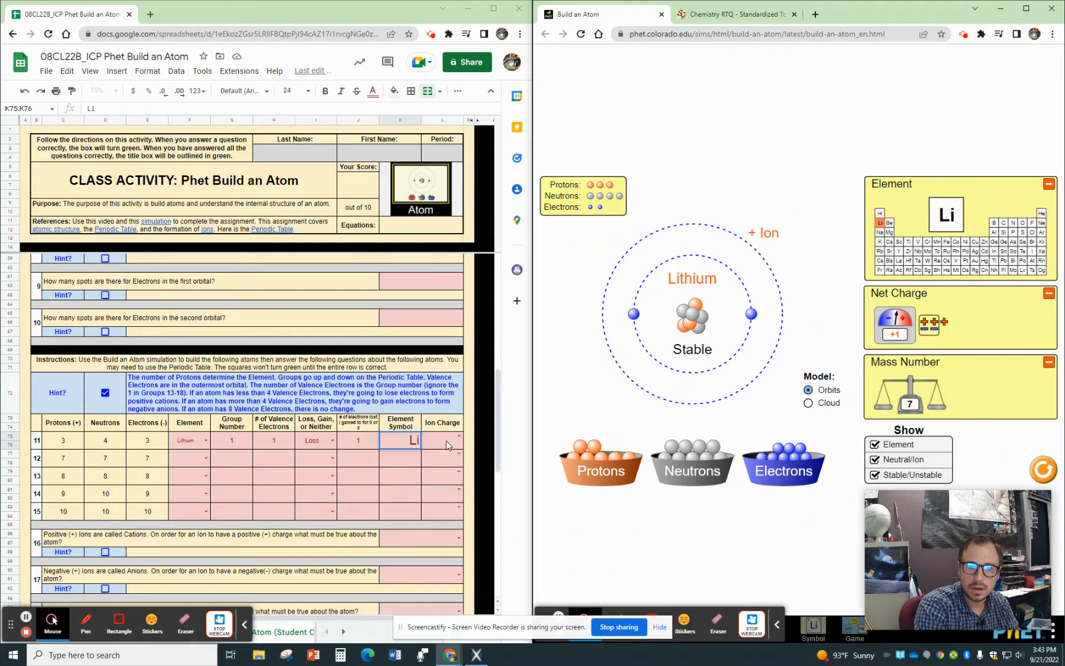
left_click(456, 440)
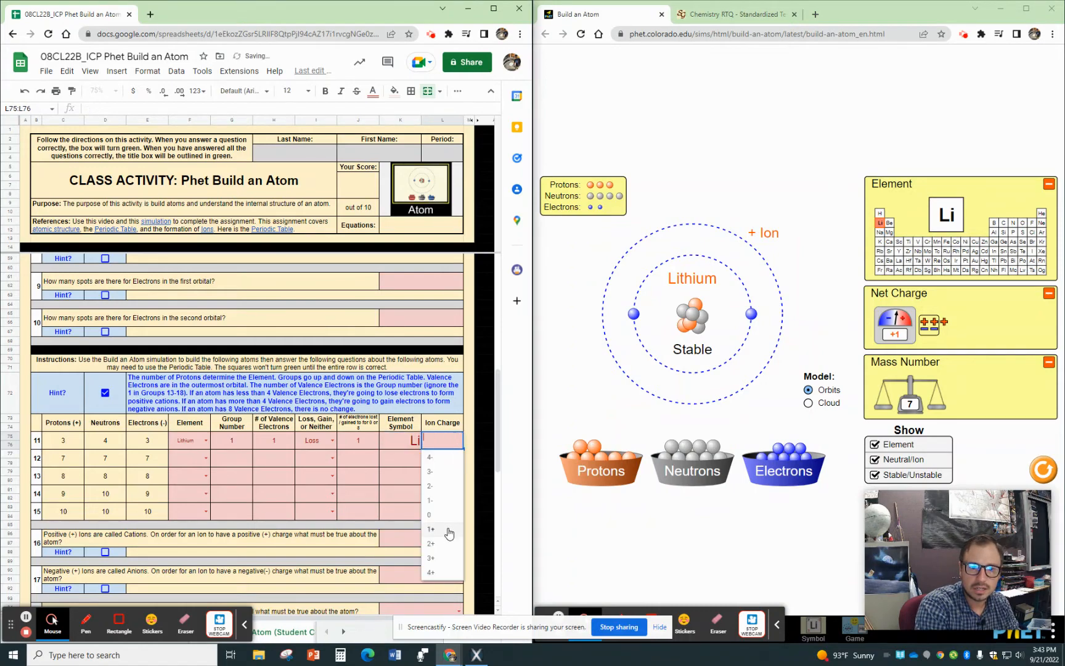
left_click(431, 529)
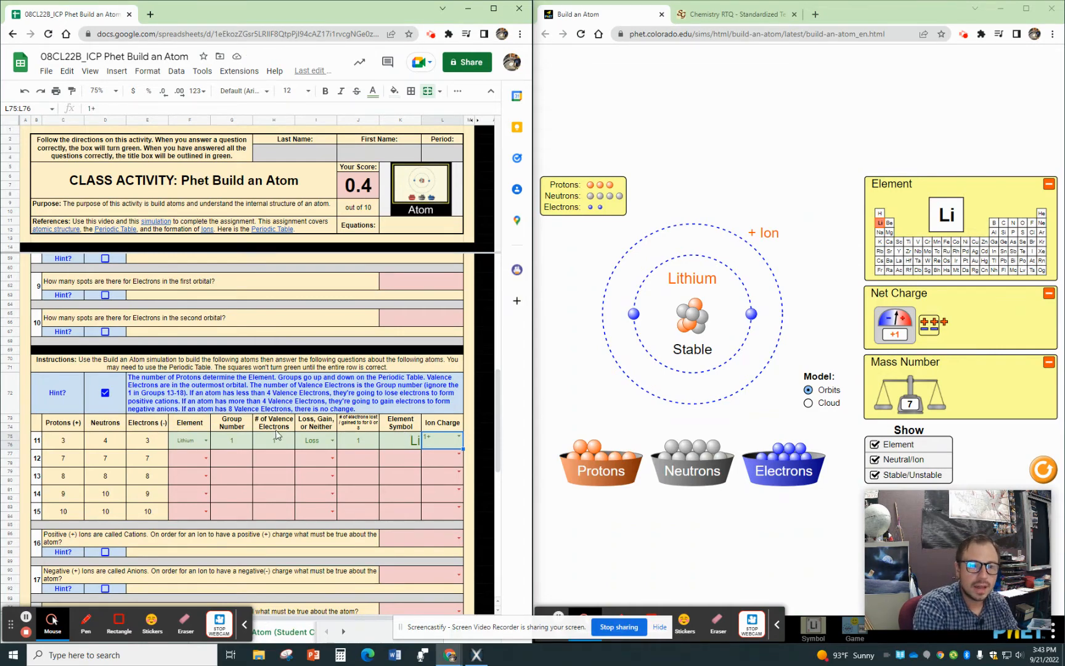
scroll("down", 3)
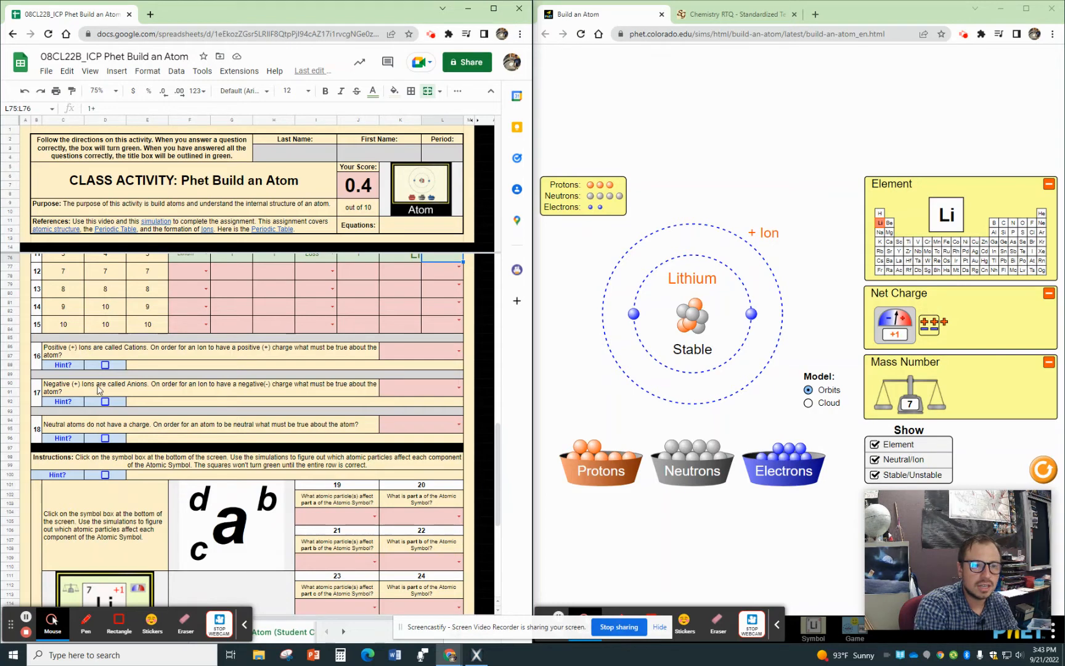
left_click(105, 364)
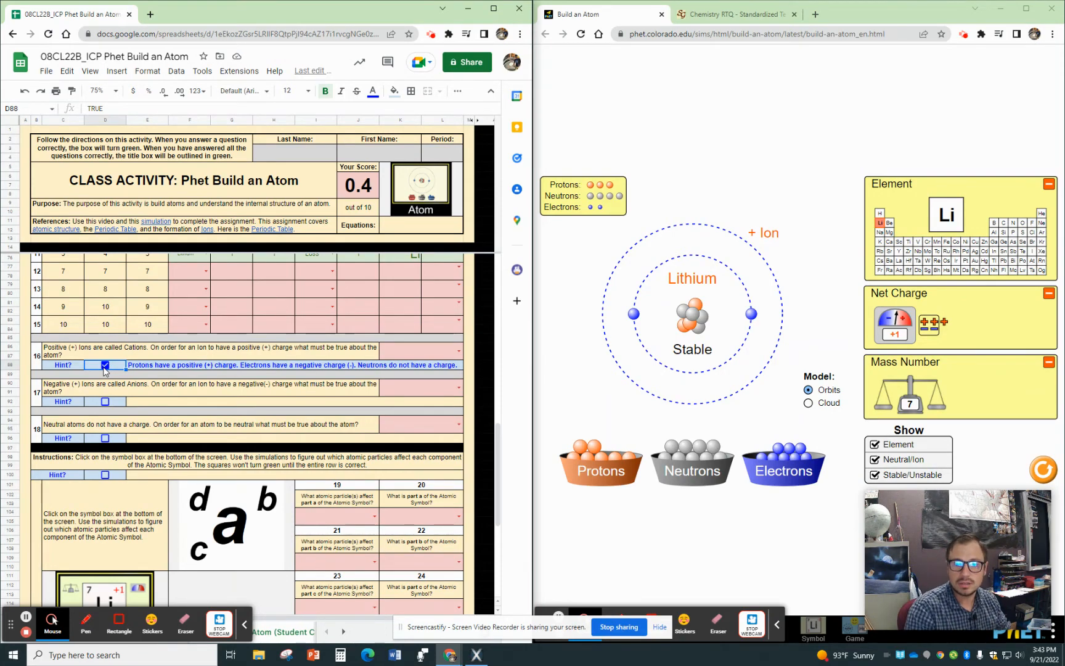
left_click(104, 365)
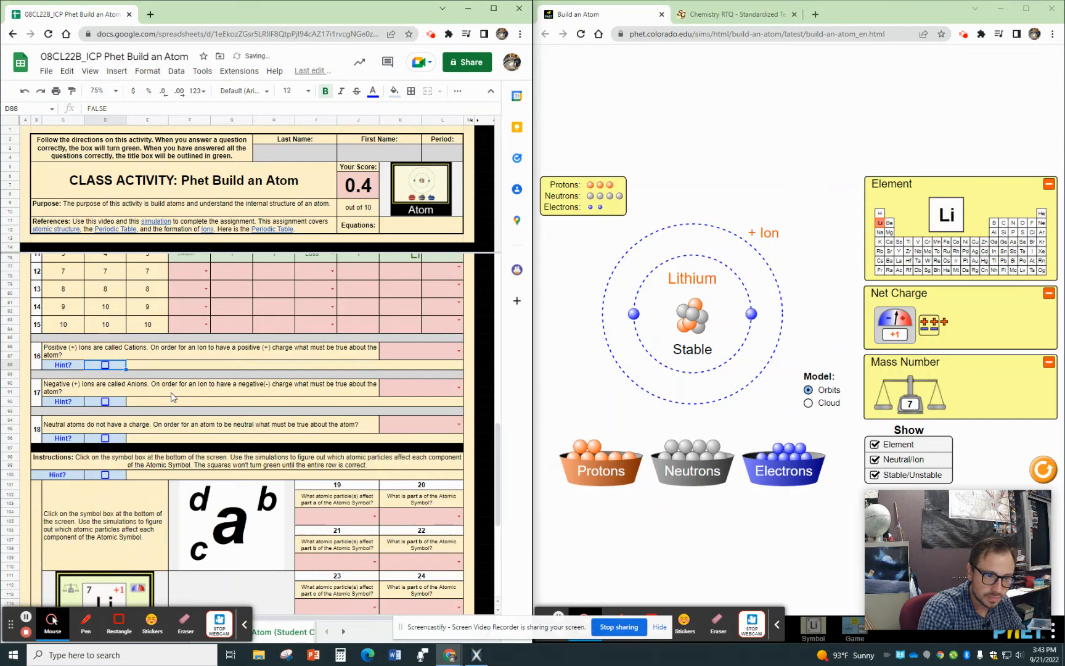
scroll("down", 3)
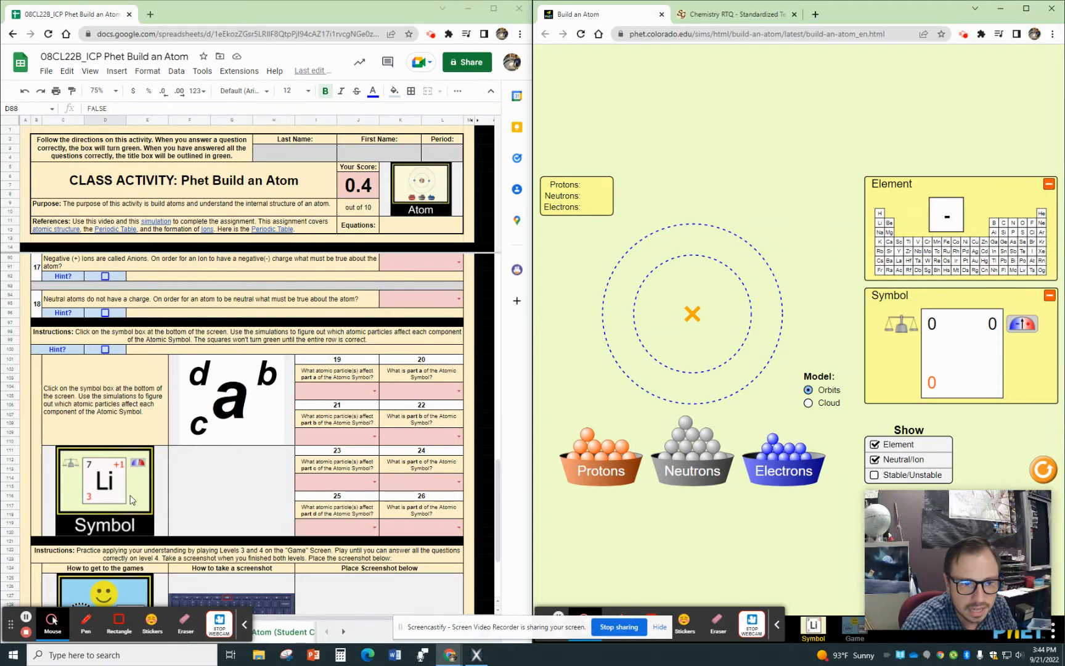
mouse_move(115, 499)
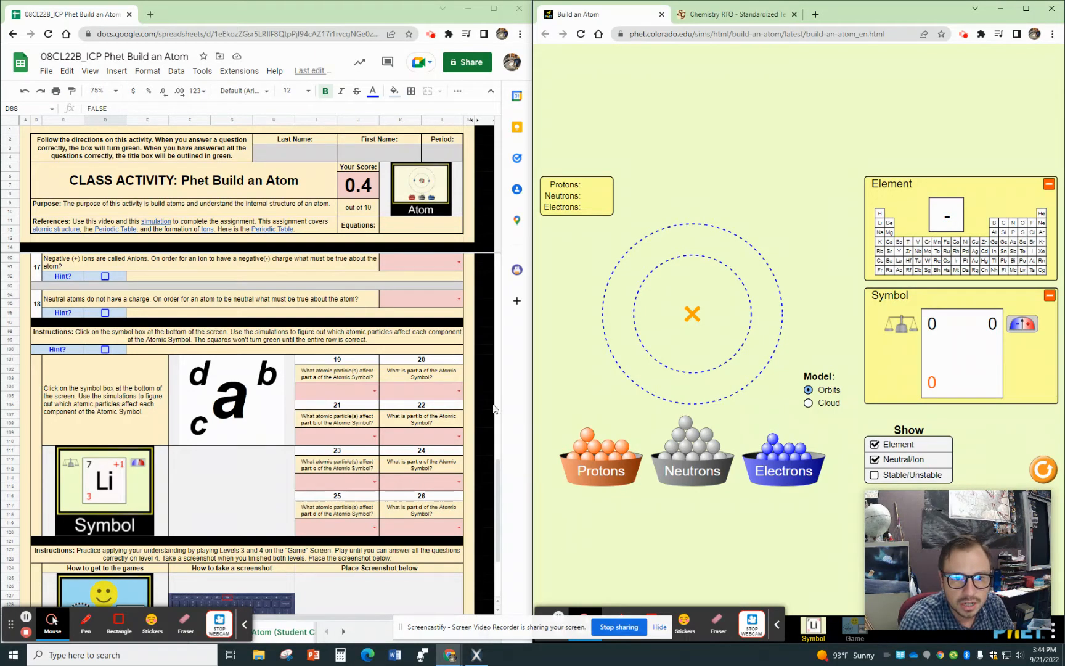
mouse_move(373, 408)
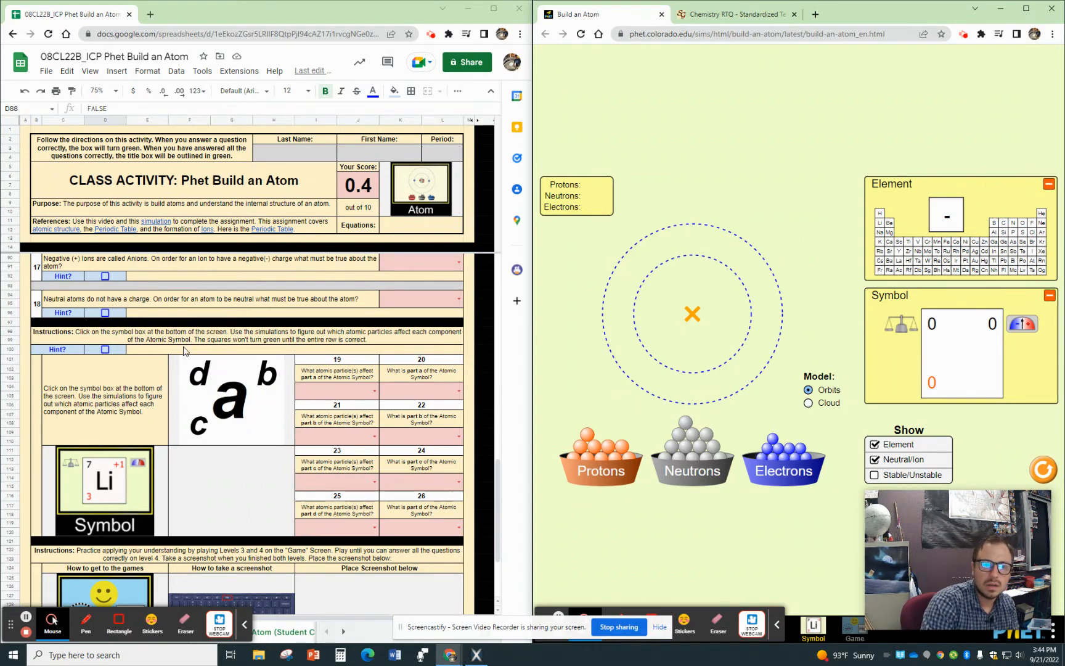
mouse_move(212, 438)
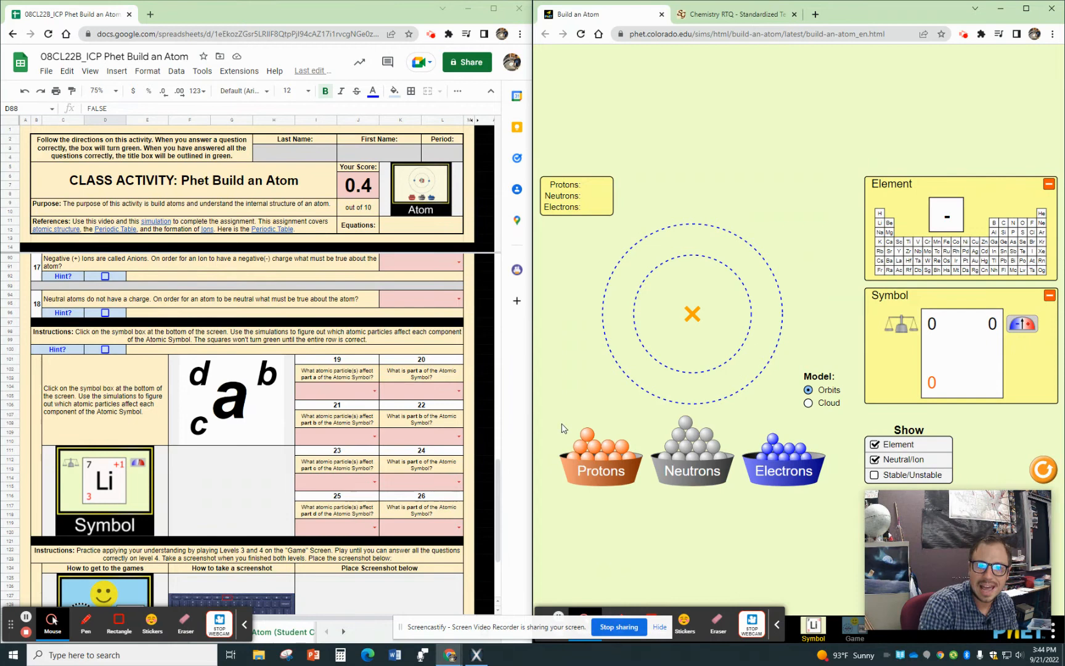
- Drag a proton into the nucleus on the Symbol screen to start a neutral hydrogen atom
left_click_drag(598, 448, 692, 315)
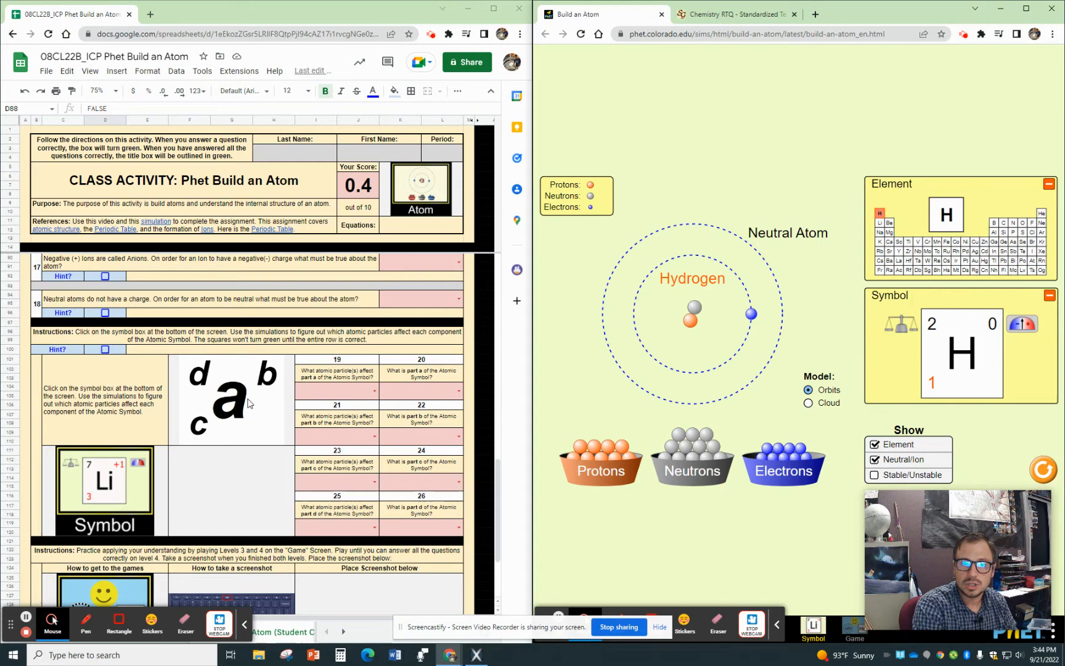
scroll("down", 3)
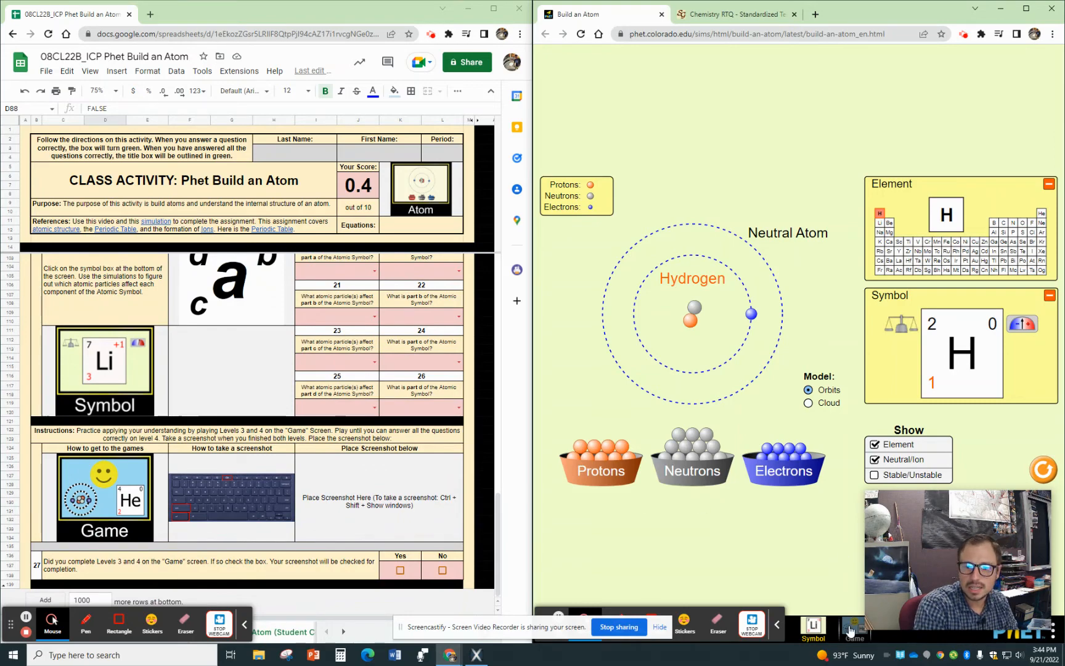
- Switch to the Game screen and launch the atomic symbol game's first helium challenge
left_click(854, 625)
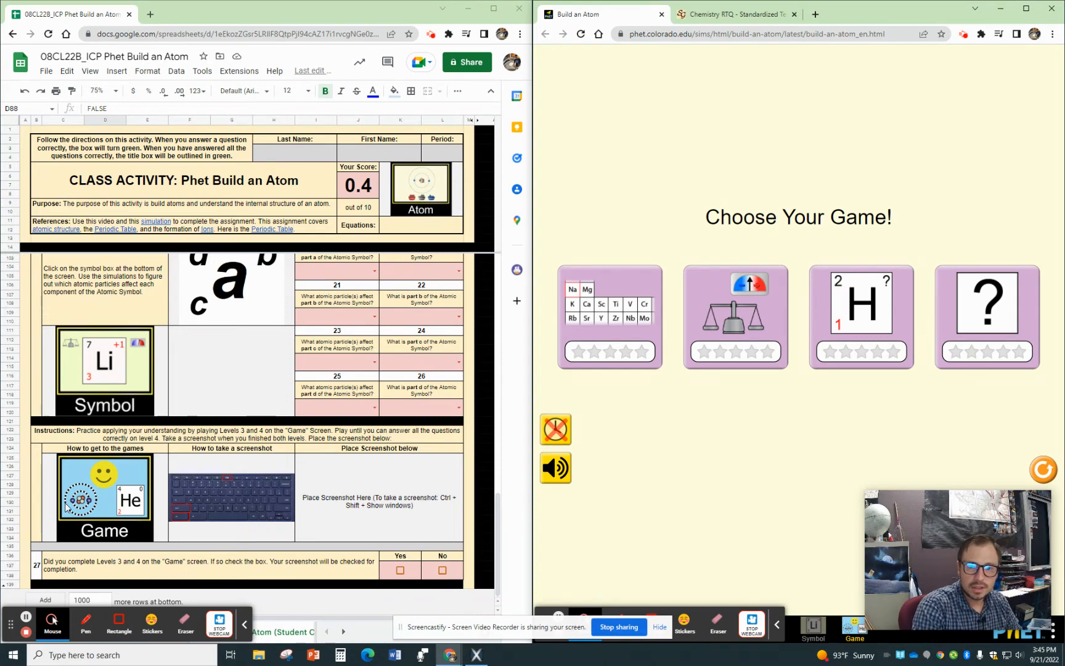
mouse_move(881, 324)
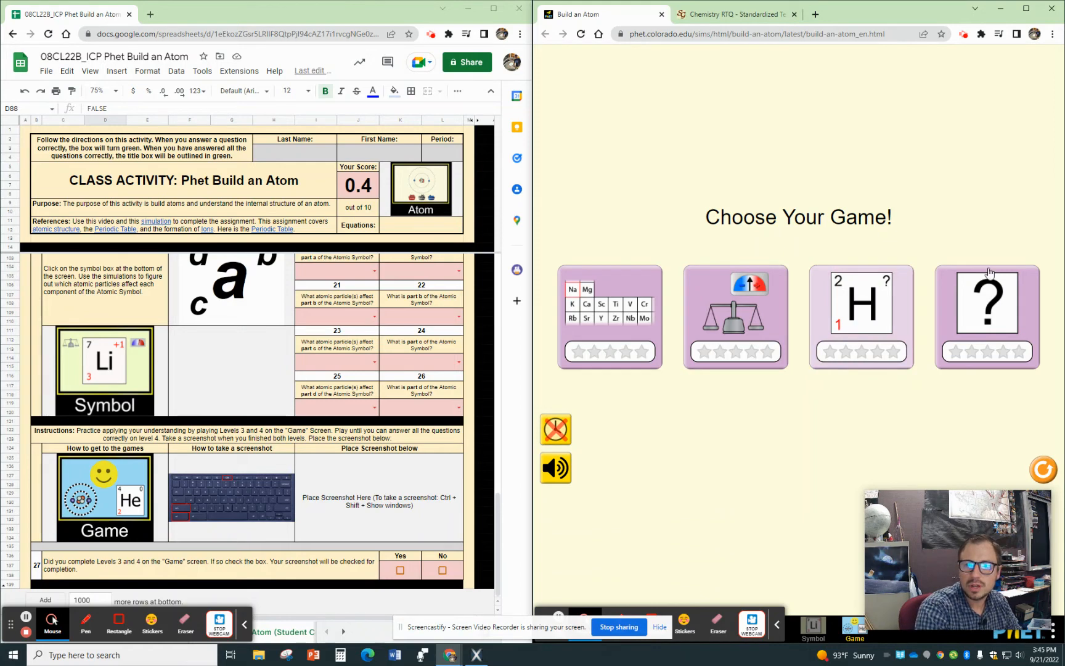
mouse_move(985, 324)
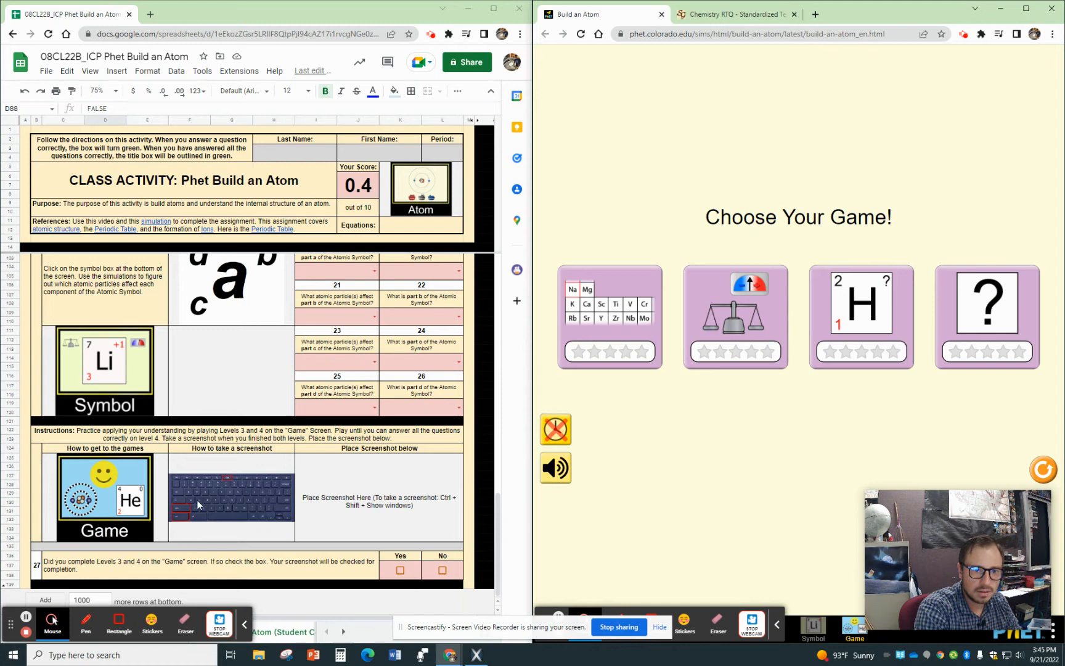
mouse_move(253, 468)
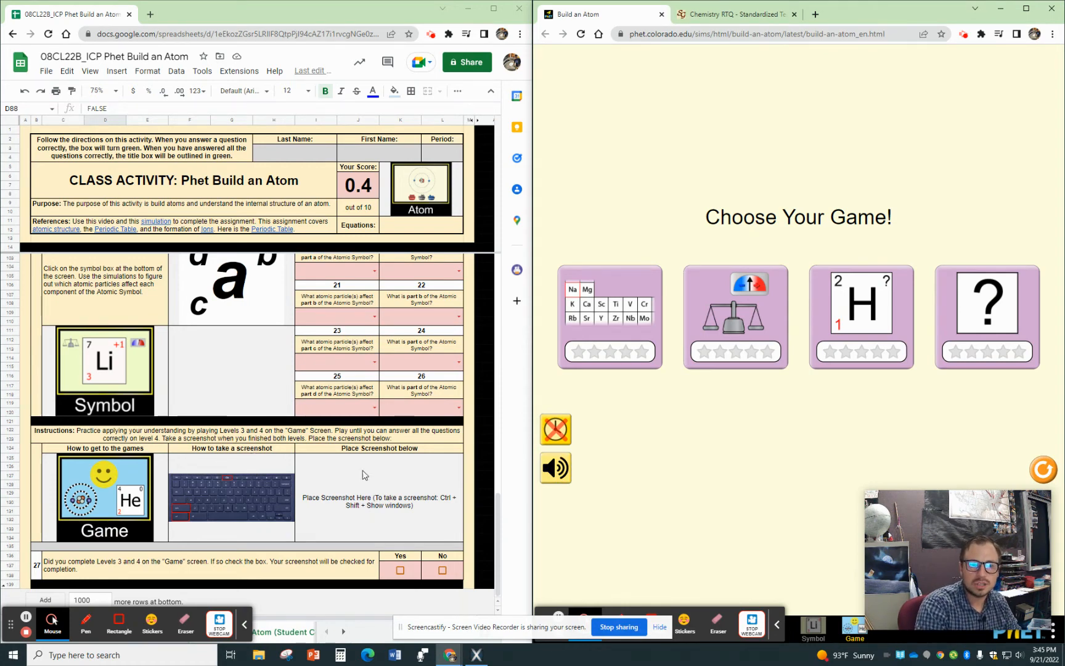
mouse_move(389, 502)
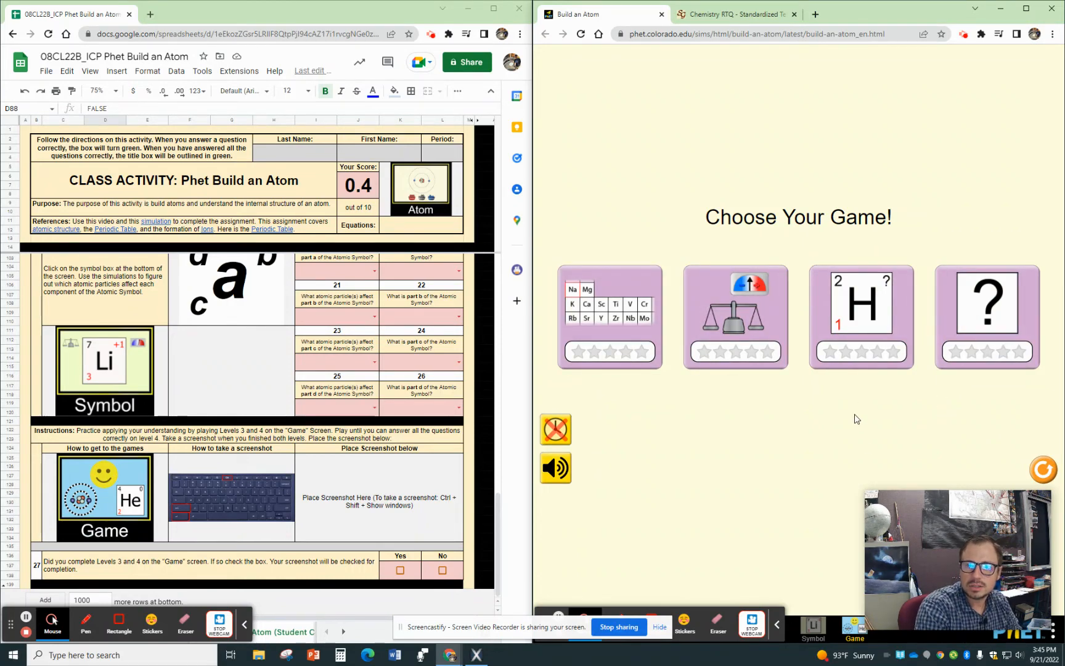
mouse_move(791, 330)
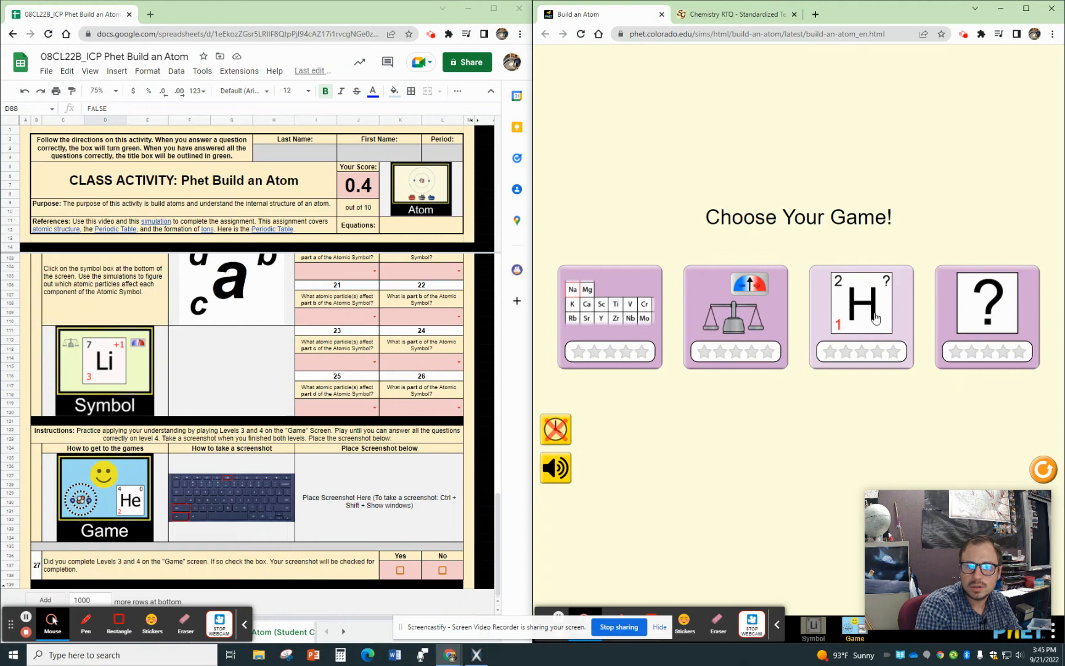
left_click(860, 316)
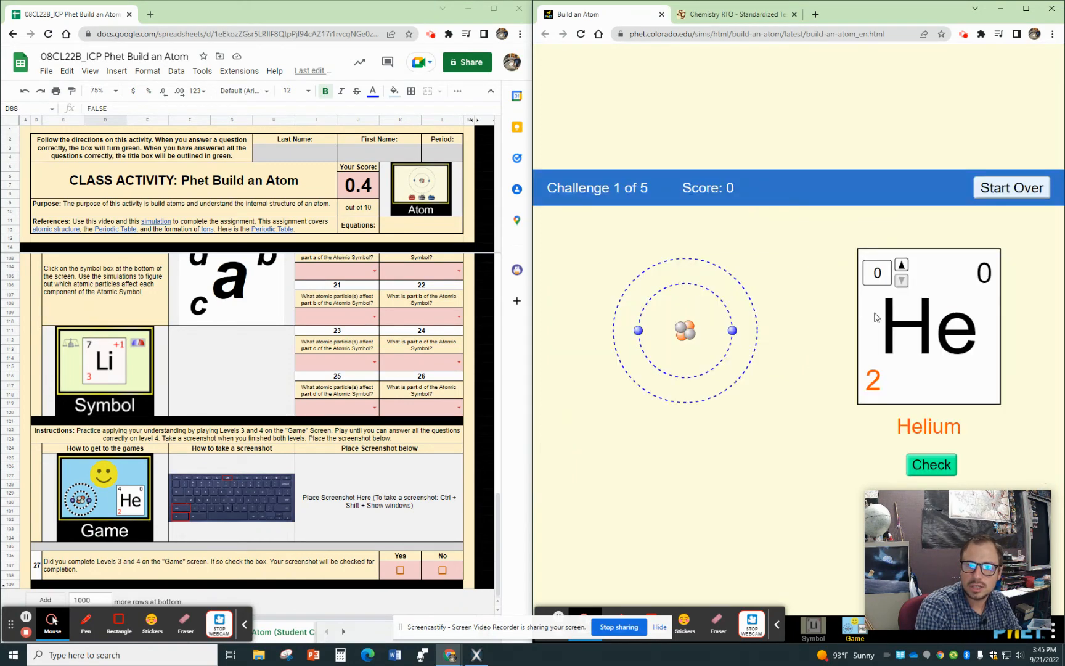
mouse_move(871, 323)
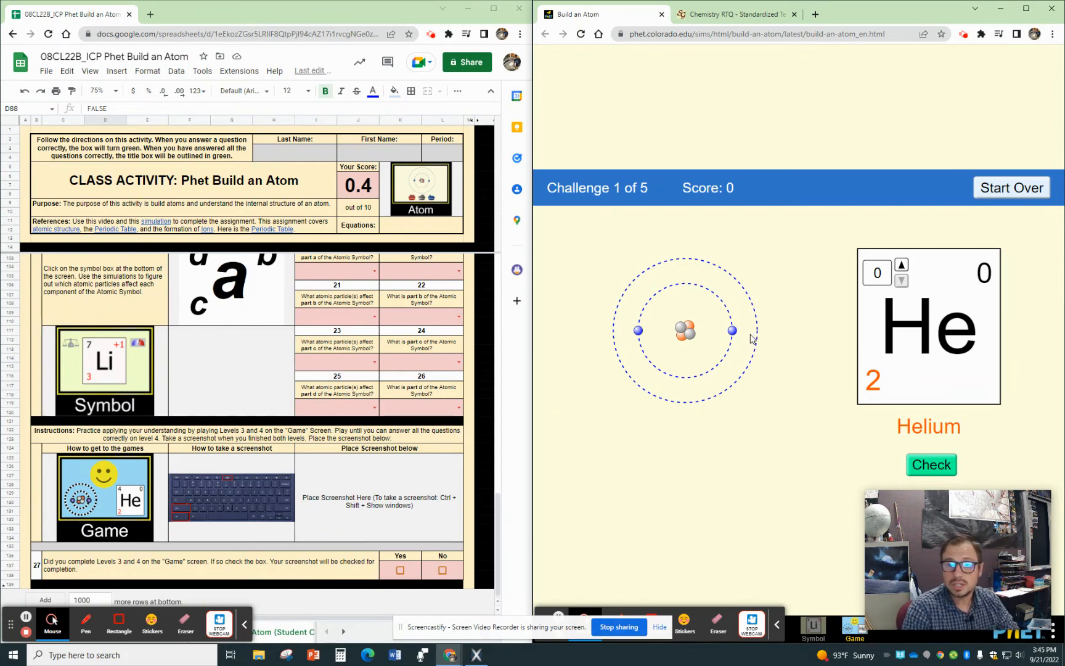
mouse_move(880, 307)
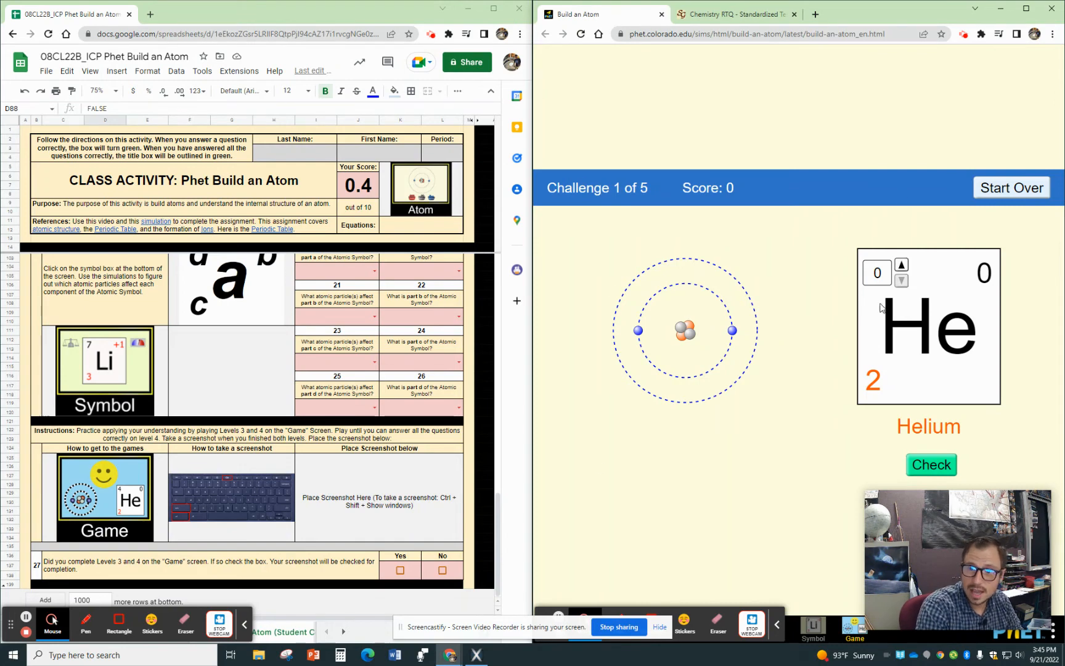
- Set helium's mass number to 4 and check the answer, scoring challenge 1 correct
left_click(901, 264)
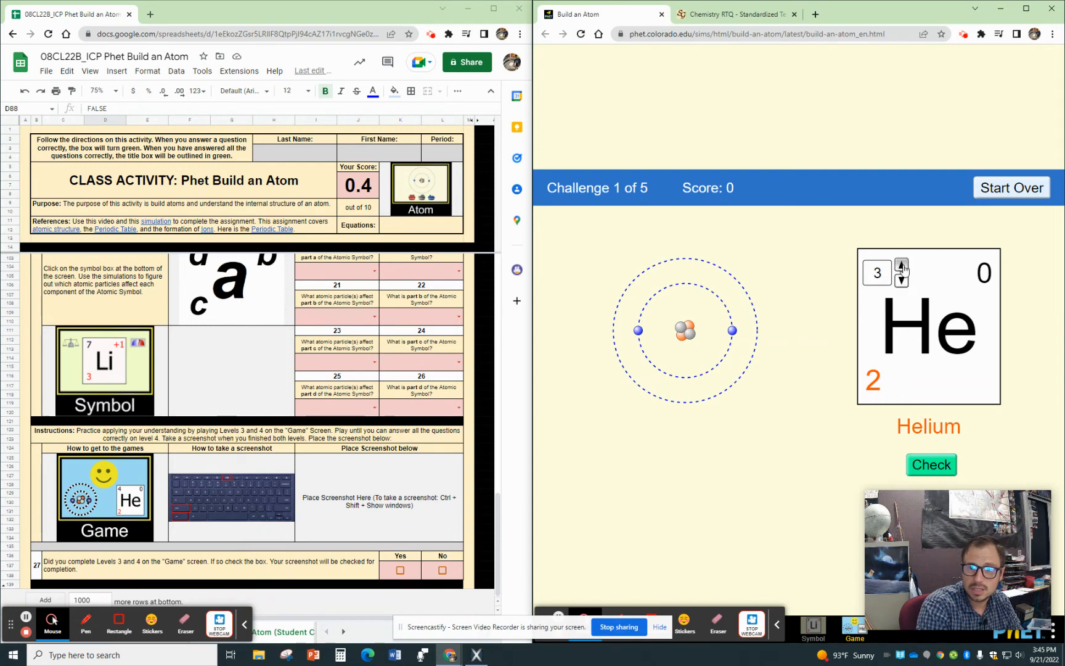
left_click(901, 264)
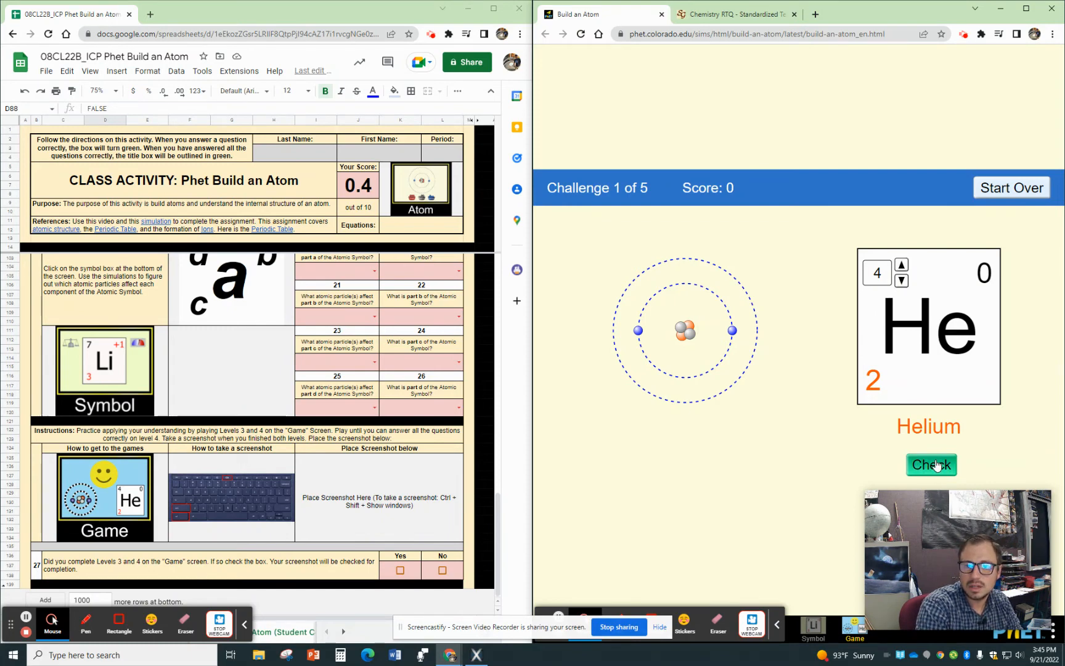
left_click(930, 465)
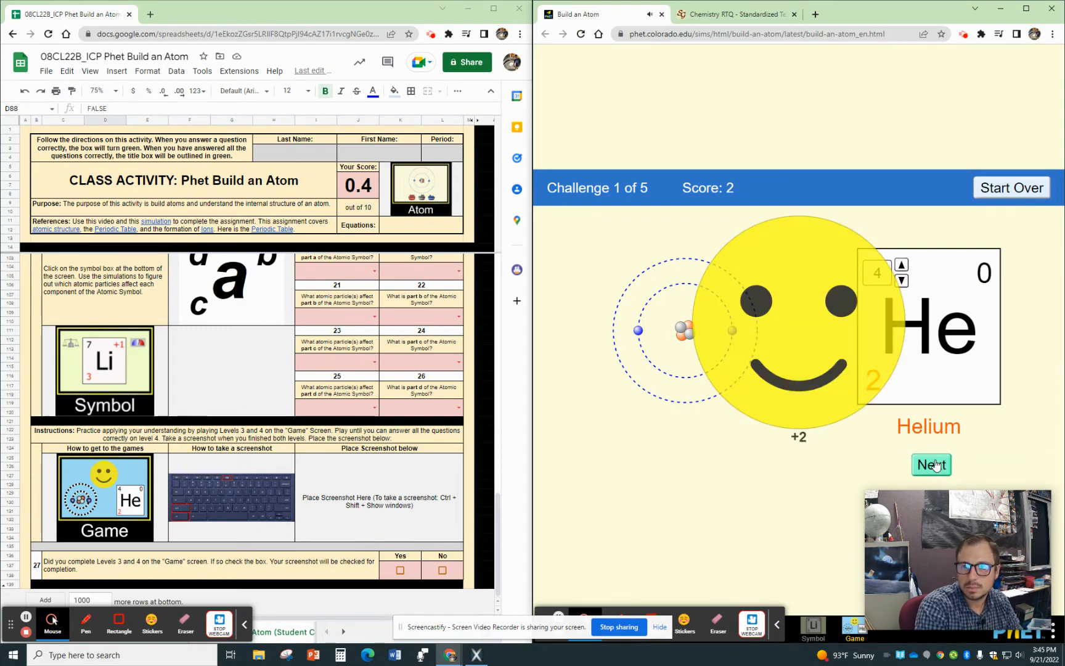
mouse_move(778, 487)
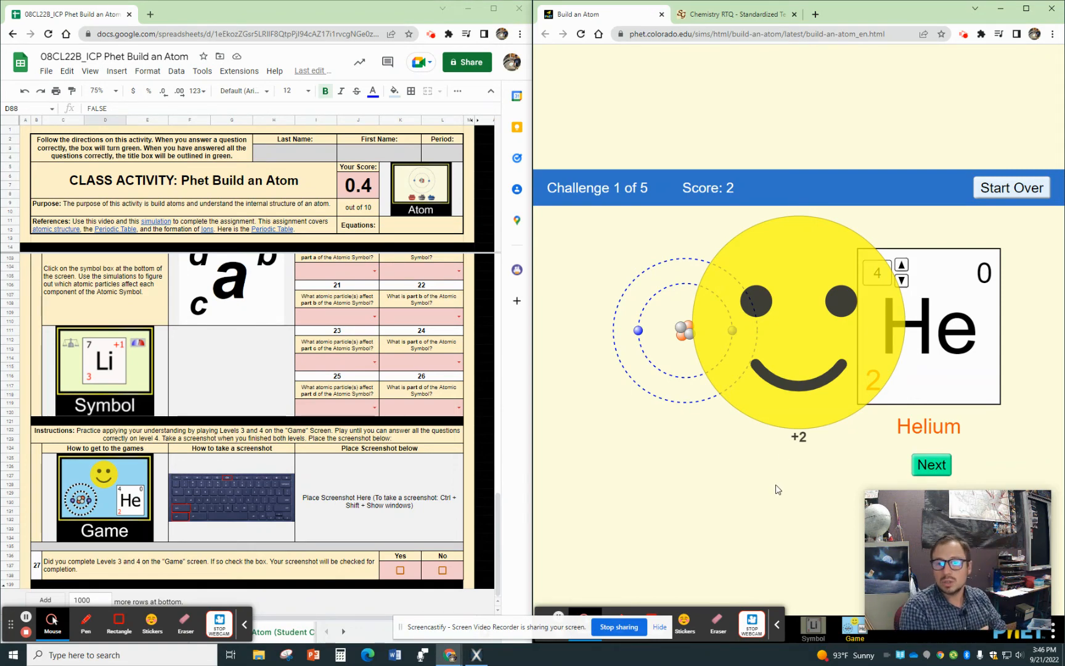
mouse_move(835, 496)
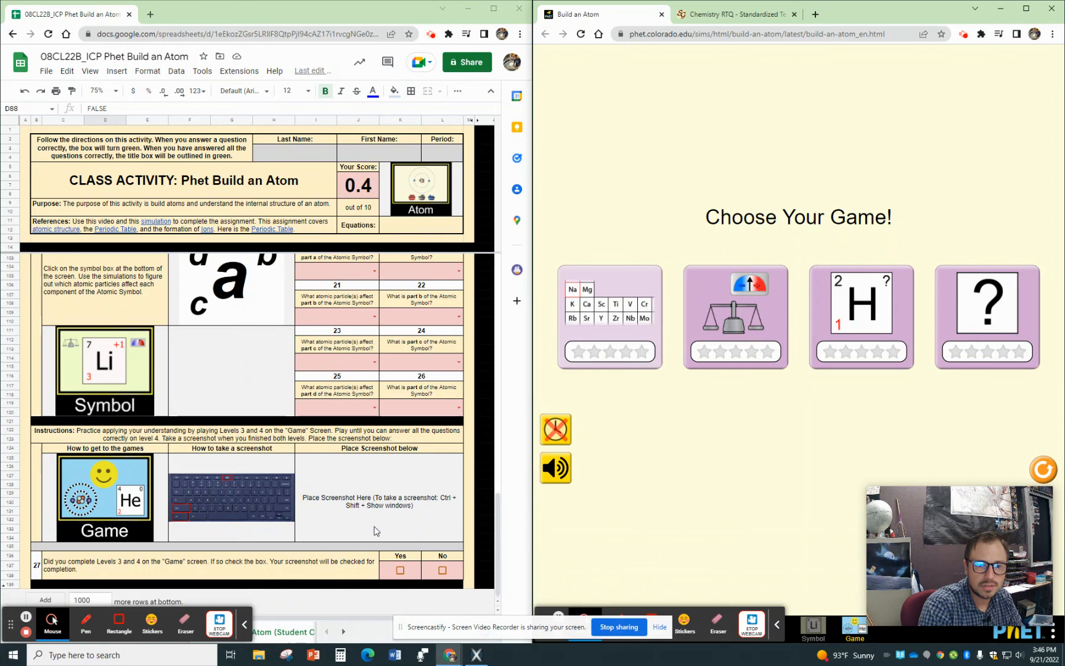
- Check the Yes box in question 27 for completing the game levels, lifting the score to 0.7
left_click(399, 570)
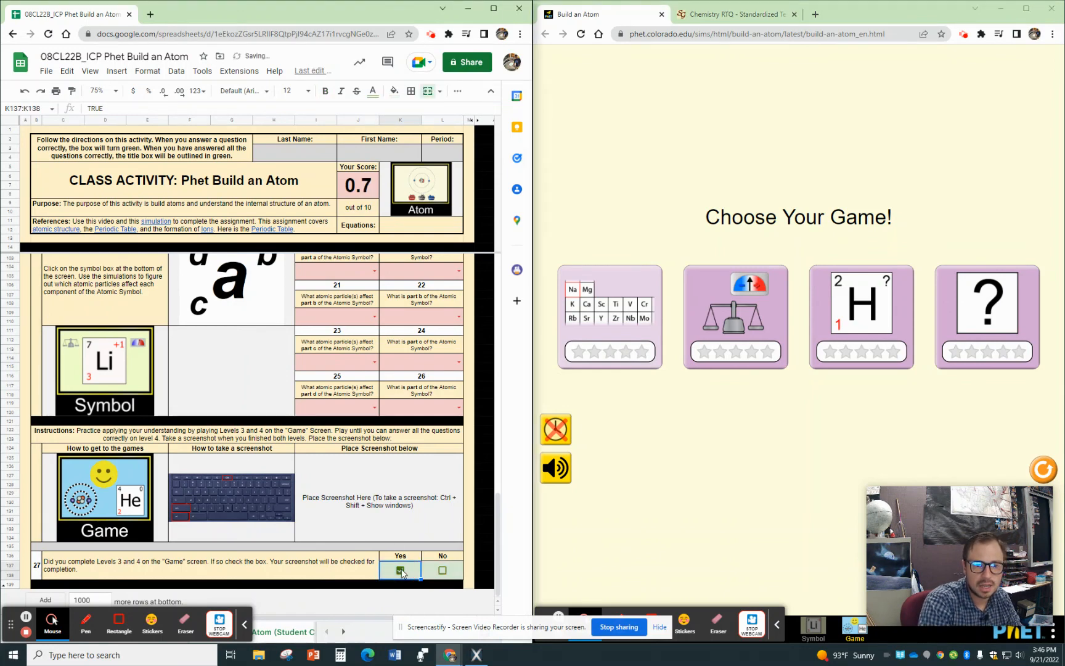
left_click(399, 570)
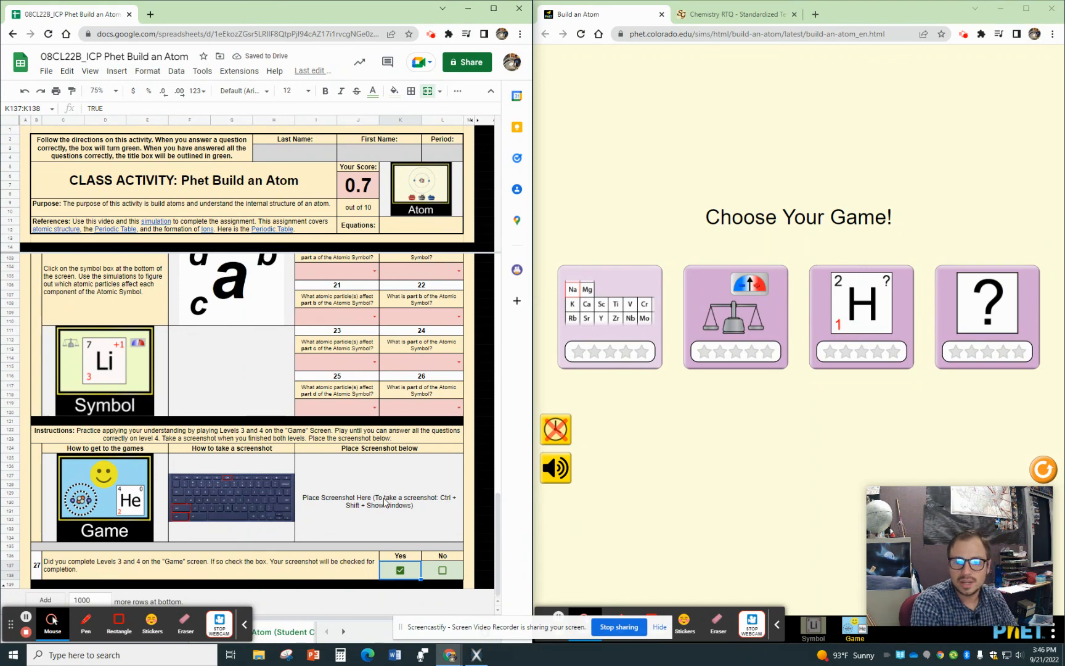
left_click(400, 569)
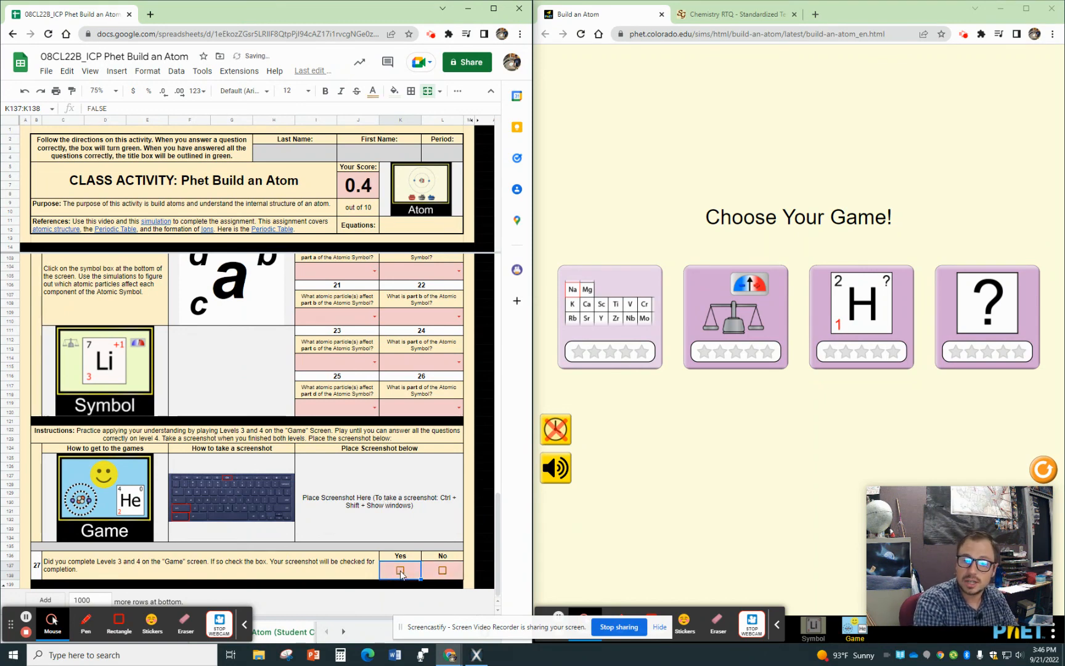
left_click(400, 570)
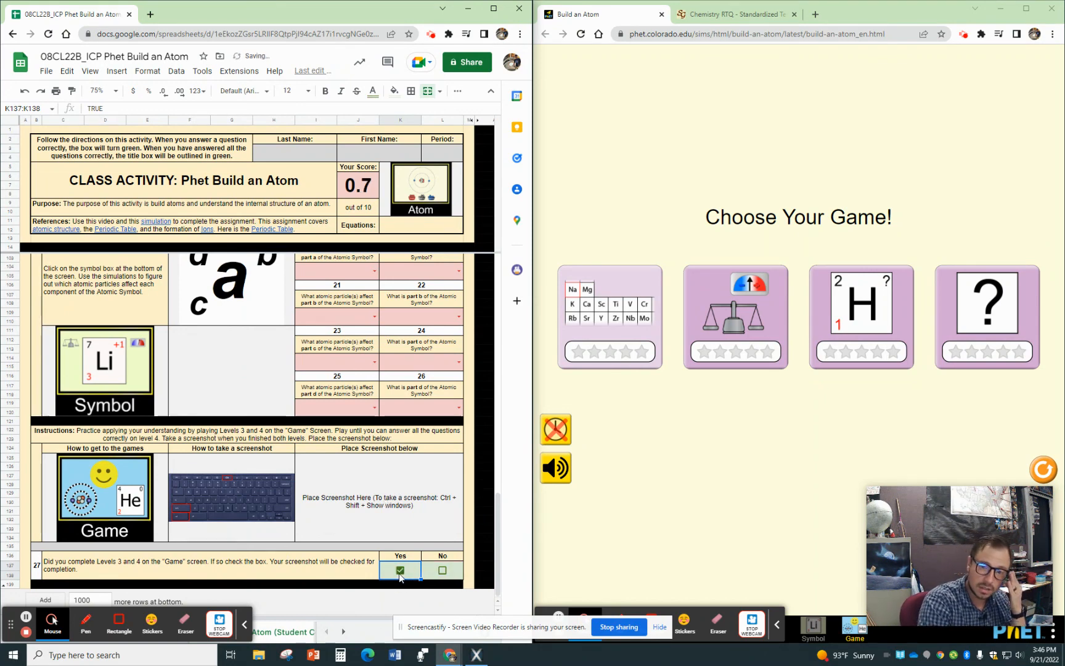